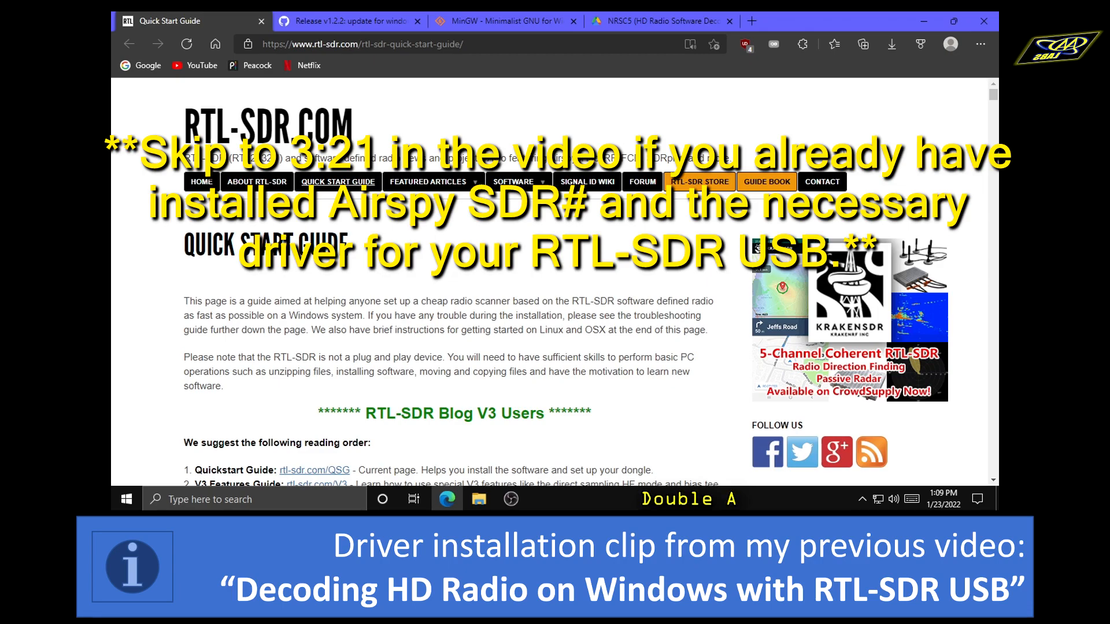
Scroll the Quick Start Guide down to the SDR# (SDRSharp) Set Up Guide section
{"action": "scroll", "scroll_direction": "down", "scroll_amount": 3}
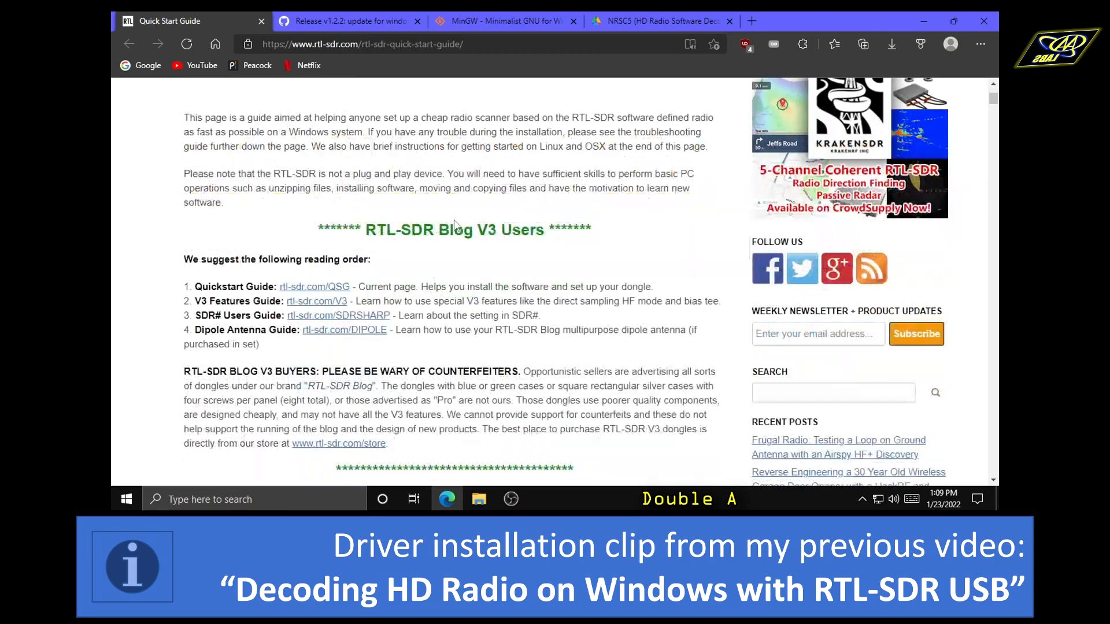
{"action": "scroll", "scroll_direction": "down", "scroll_amount": 3}
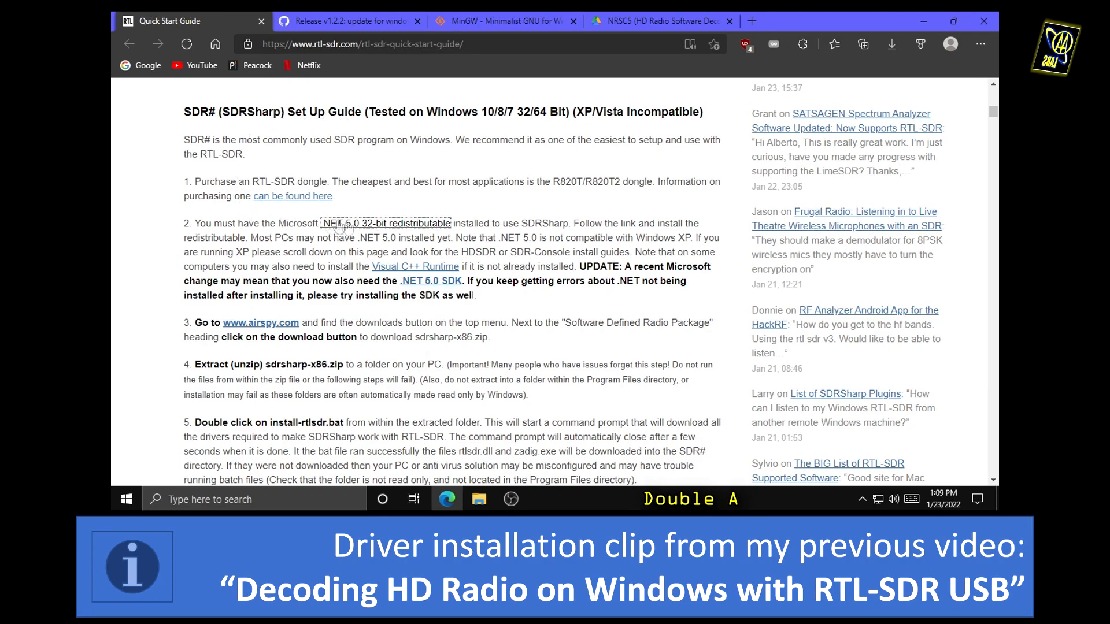
{"action": "mouse_move", "coordinate": [371, 234]}
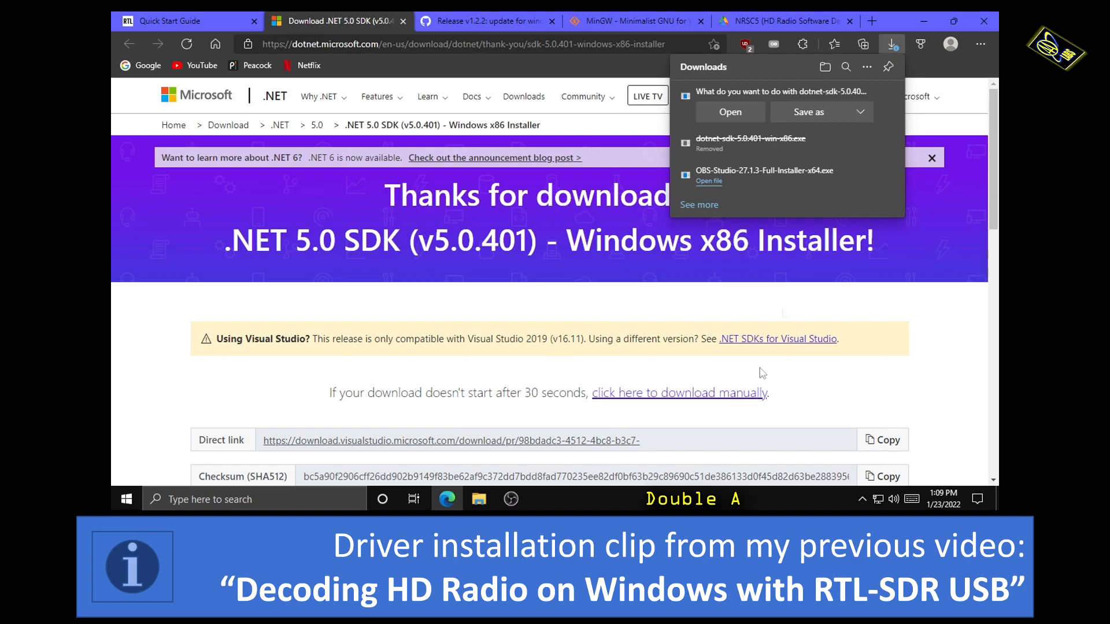
Save the .NET SDK 5.0.401 installer to Downloads, install it, and close the installer on success
{"action": "left_click", "coordinate": [808, 111]}
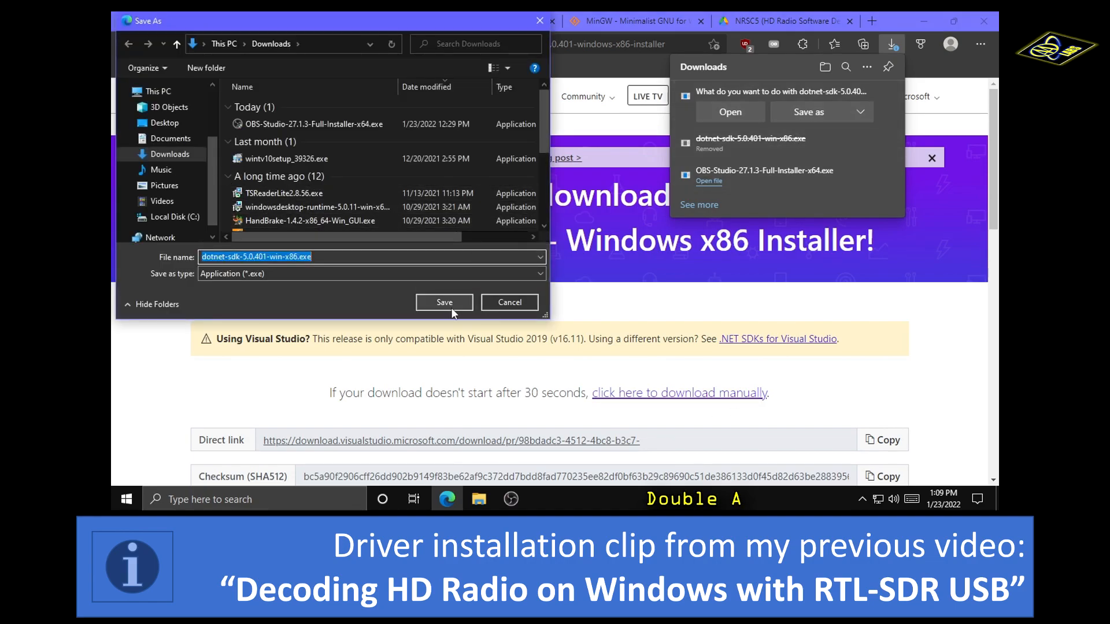
{"action": "left_click", "coordinate": [444, 302]}
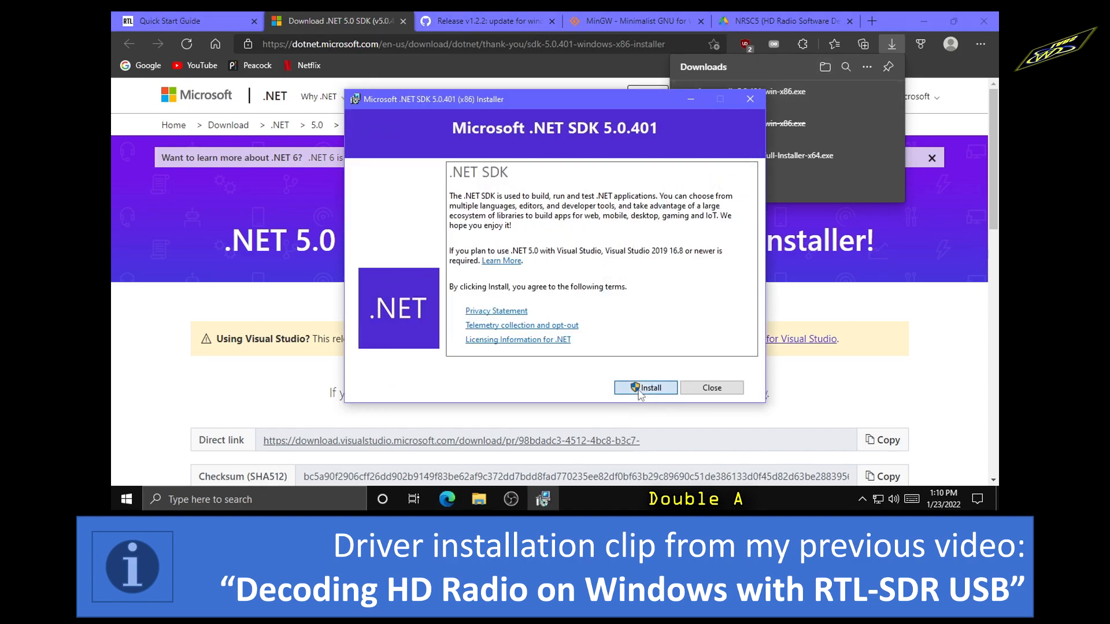
{"action": "left_click", "coordinate": [645, 388]}
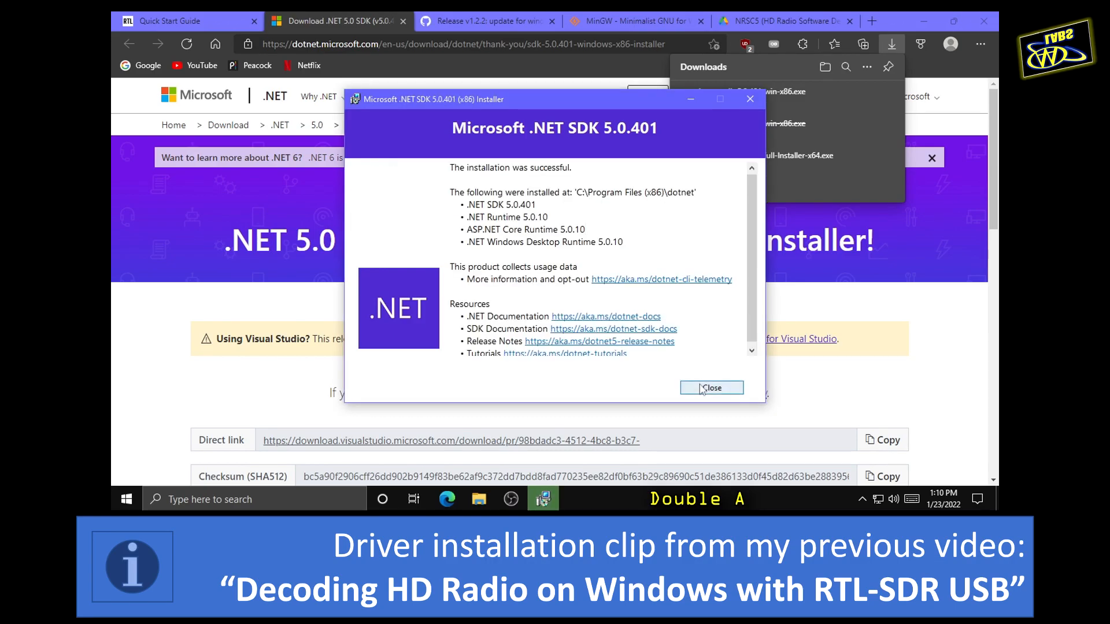
{"action": "left_click", "coordinate": [711, 387]}
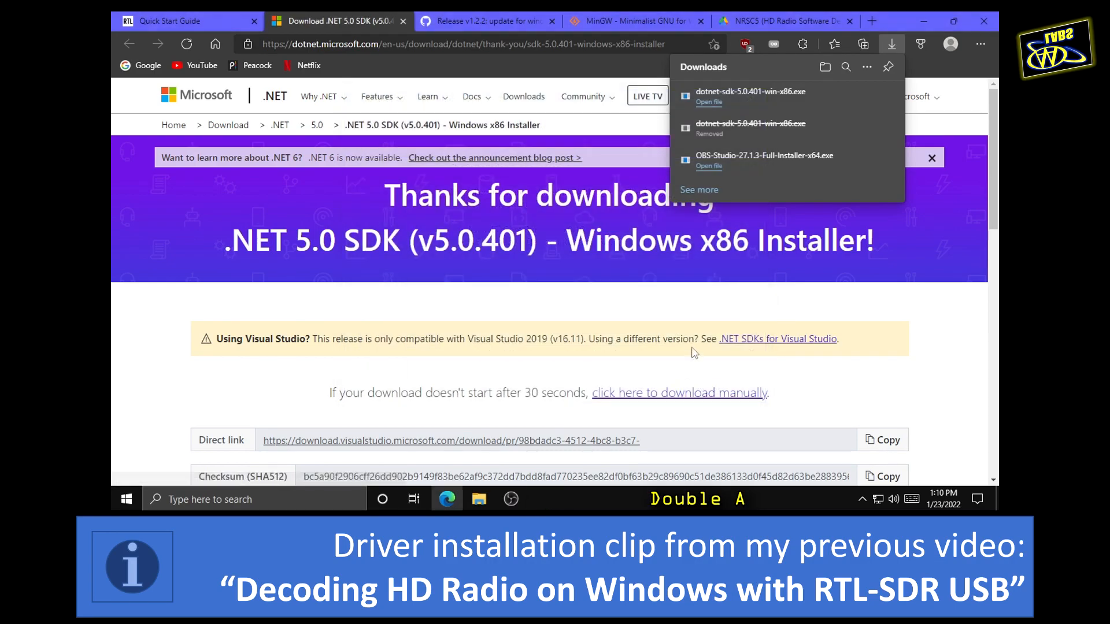
From the Airspy site, download the Software Defined Radio Package as sdrsharp-x86.zip into Downloads
{"action": "left_click", "coordinate": [170, 21]}
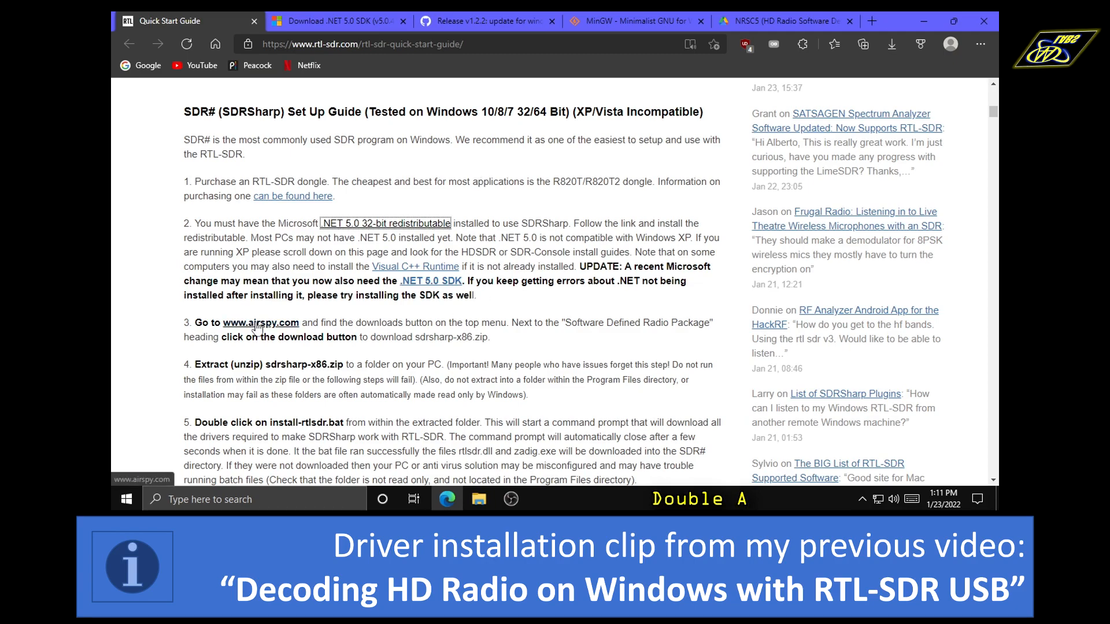
{"action": "left_click", "coordinate": [260, 322]}
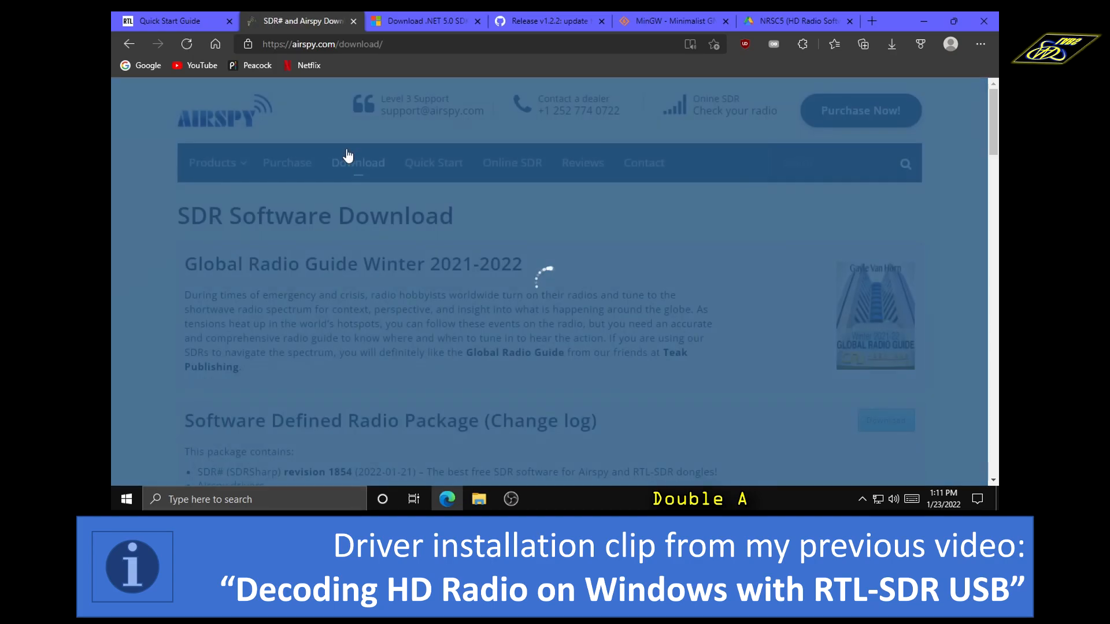
{"action": "scroll", "scroll_direction": "down", "scroll_amount": 3}
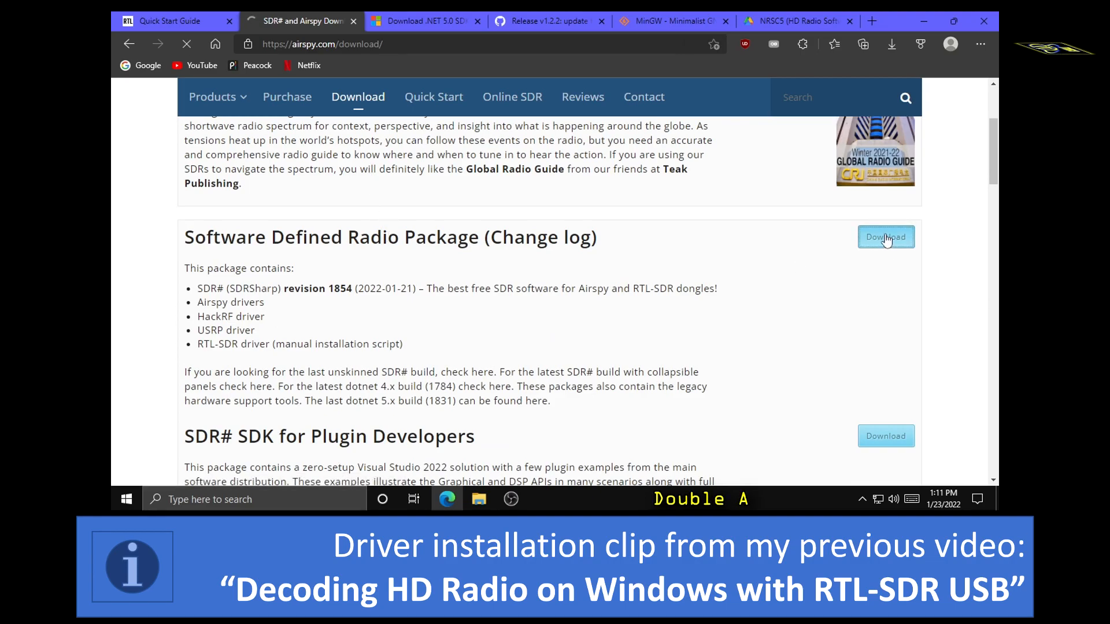
{"action": "left_click", "coordinate": [886, 236]}
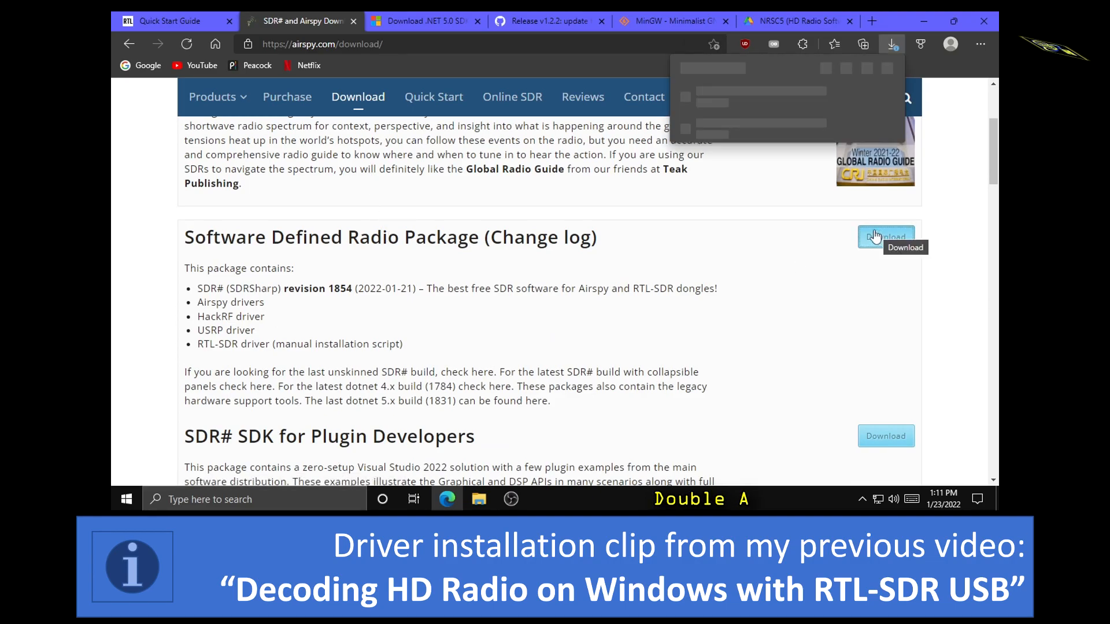
{"action": "left_click", "coordinate": [885, 236]}
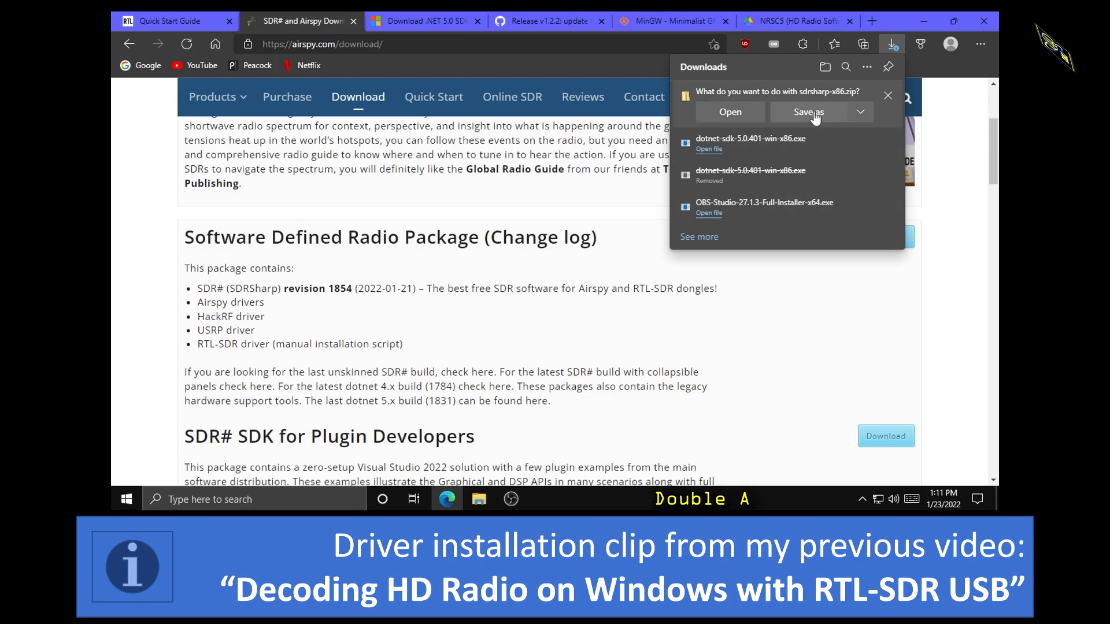
{"action": "left_click", "coordinate": [808, 112]}
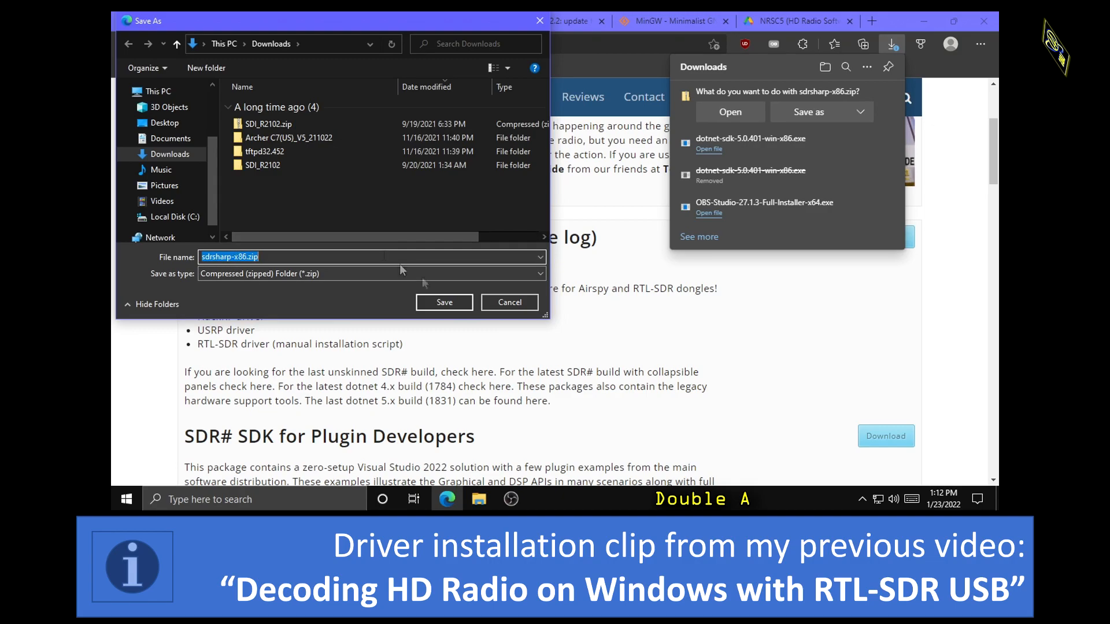
{"action": "left_click", "coordinate": [444, 301]}
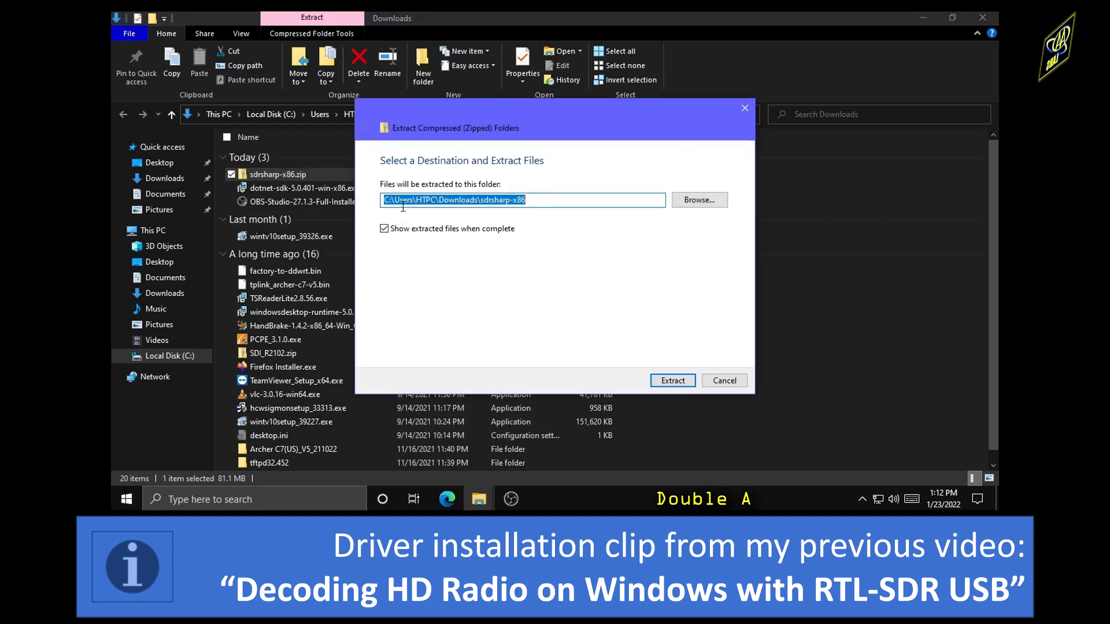
Extract the zip into the sdrsharp-x86 folder and run install-rtlsdr.bat to add rtlsdr.dll and zadig.exe
{"action": "left_click", "coordinate": [670, 381]}
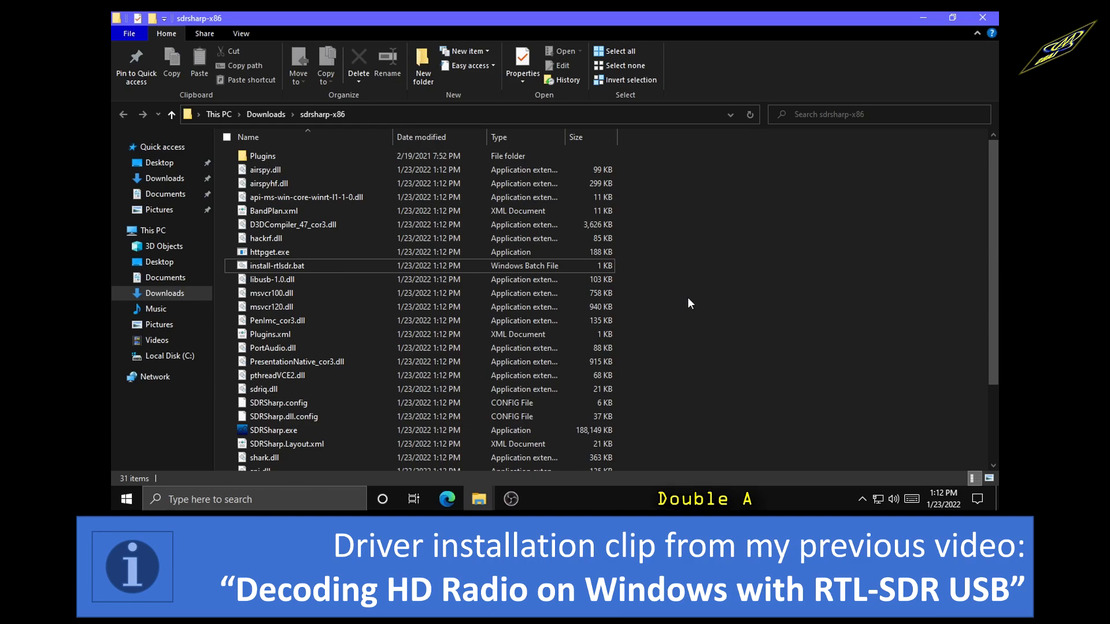
{"action": "left_click", "coordinate": [279, 266]}
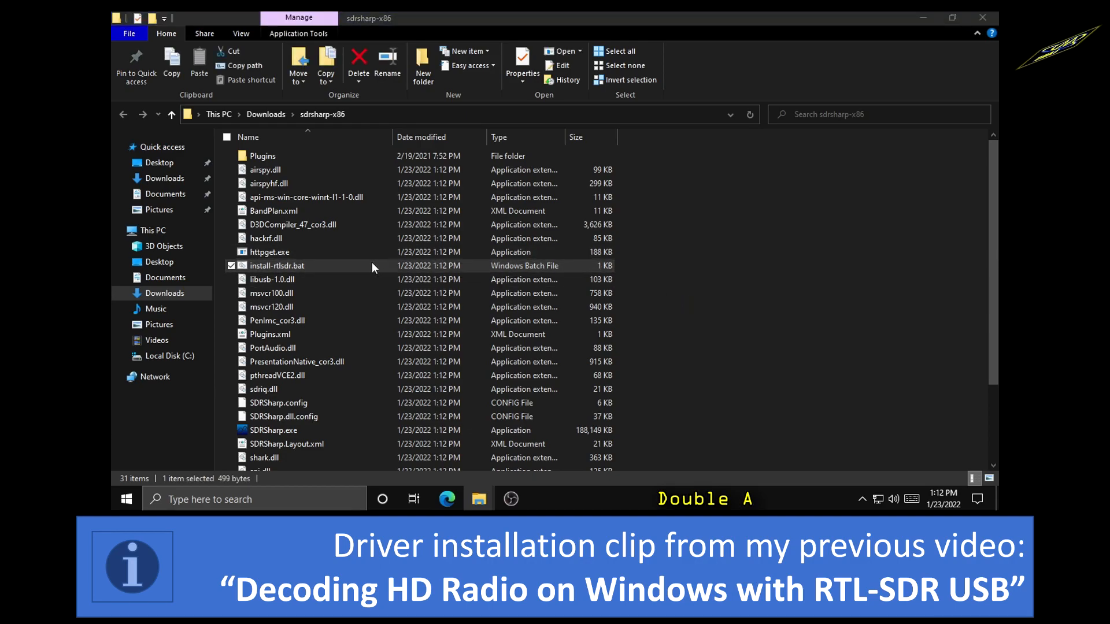
{"action": "double_click", "coordinate": [276, 266]}
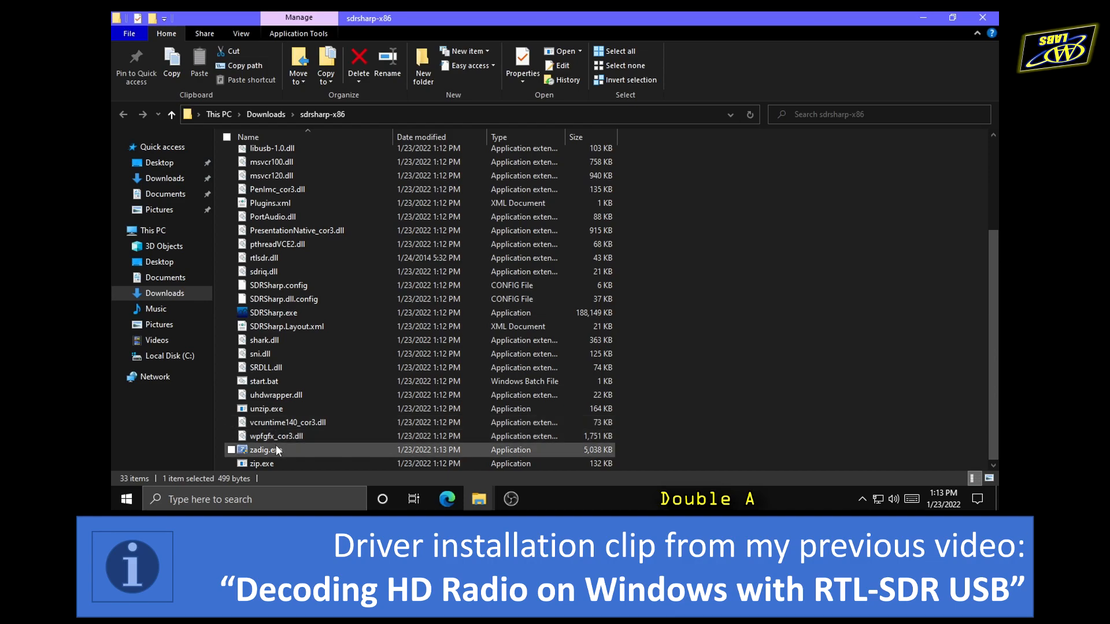
Launch zadig.exe as administrator and have it list all connected USB devices
{"action": "right_click", "coordinate": [265, 449]}
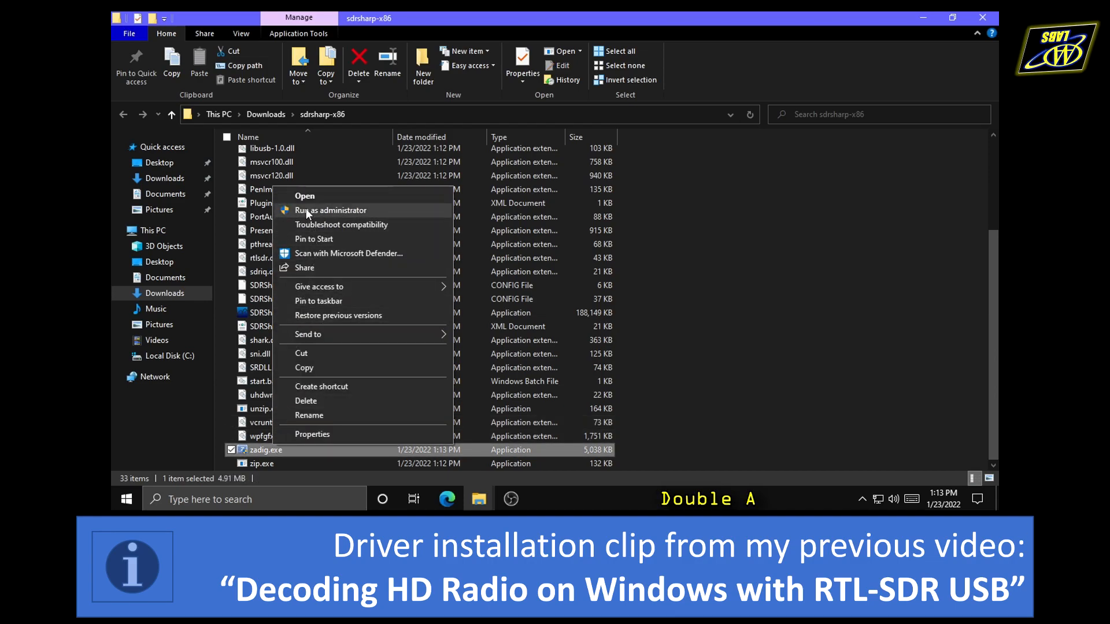
{"action": "left_click", "coordinate": [304, 196]}
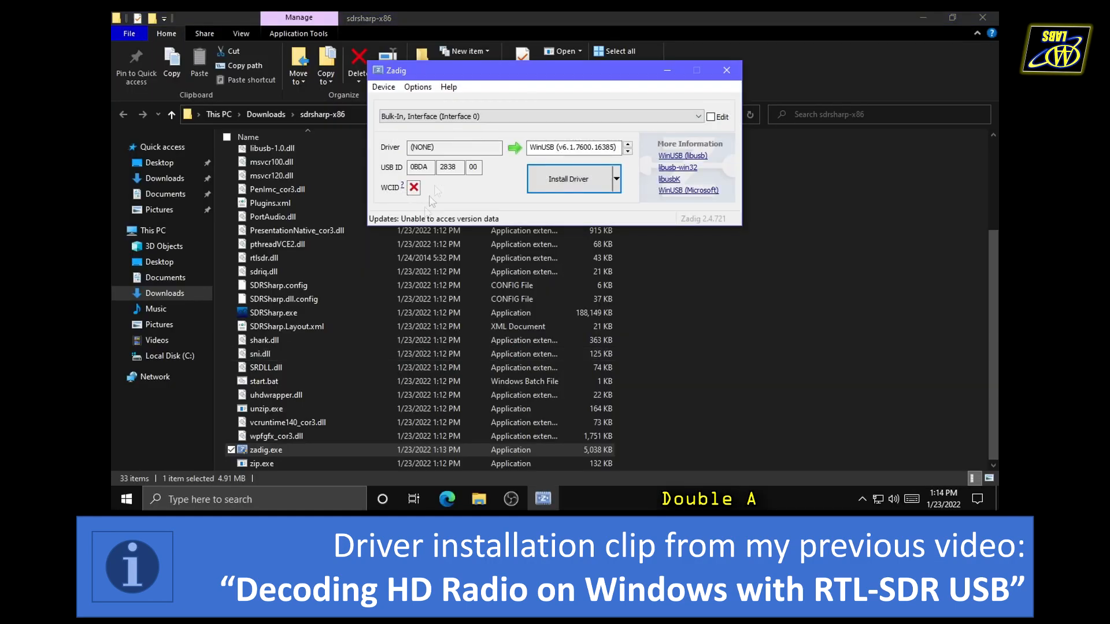
{"action": "left_click", "coordinate": [417, 87]}
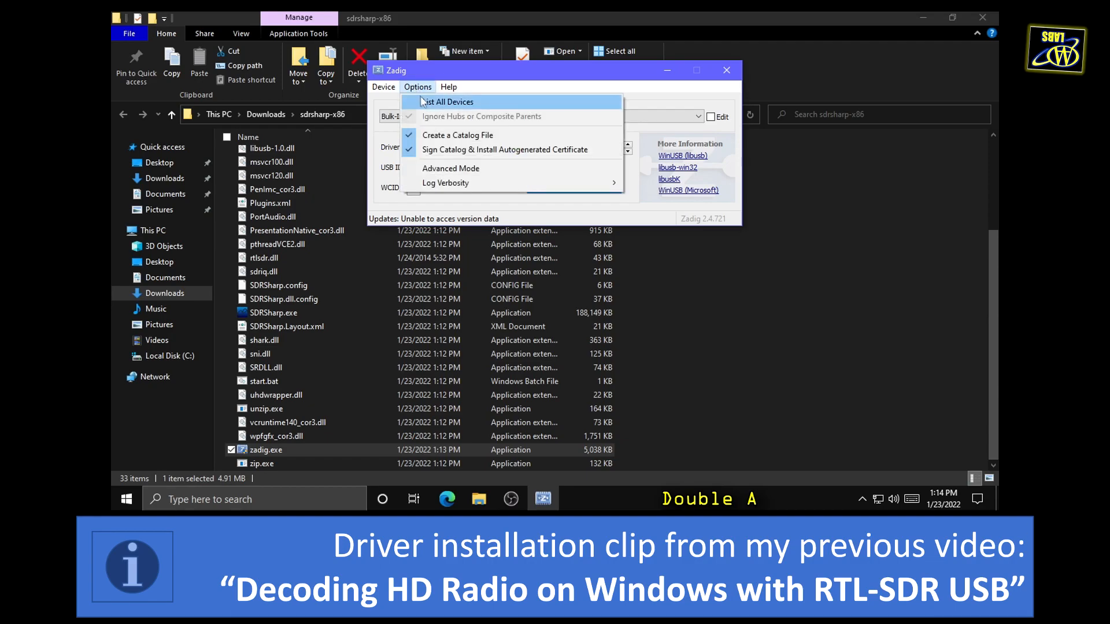
{"action": "left_click", "coordinate": [447, 102]}
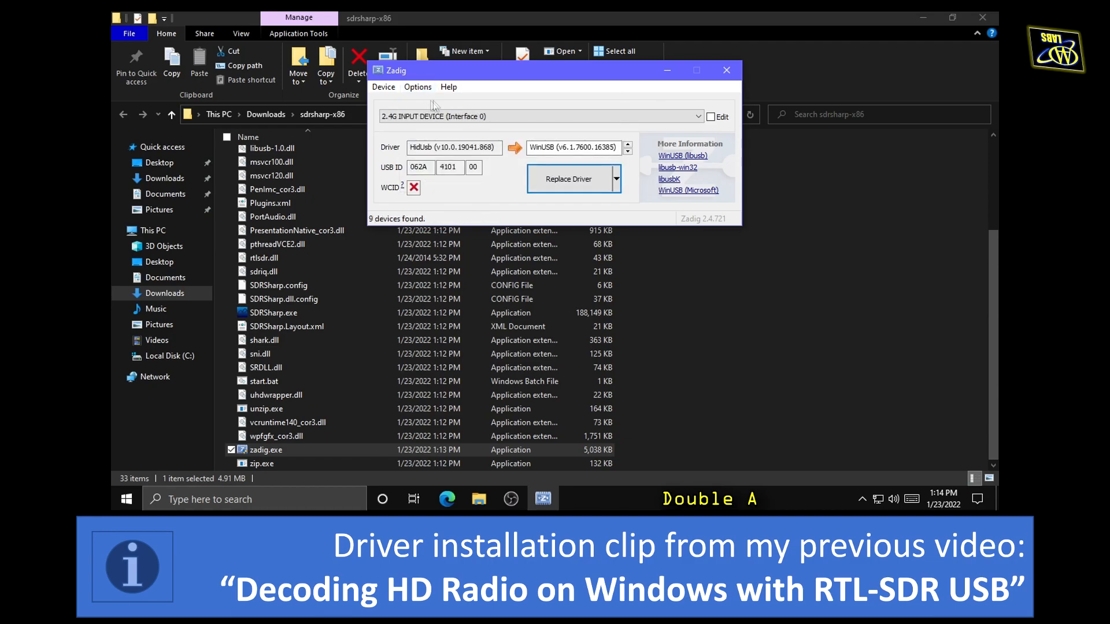
{"action": "left_click", "coordinate": [417, 87]}
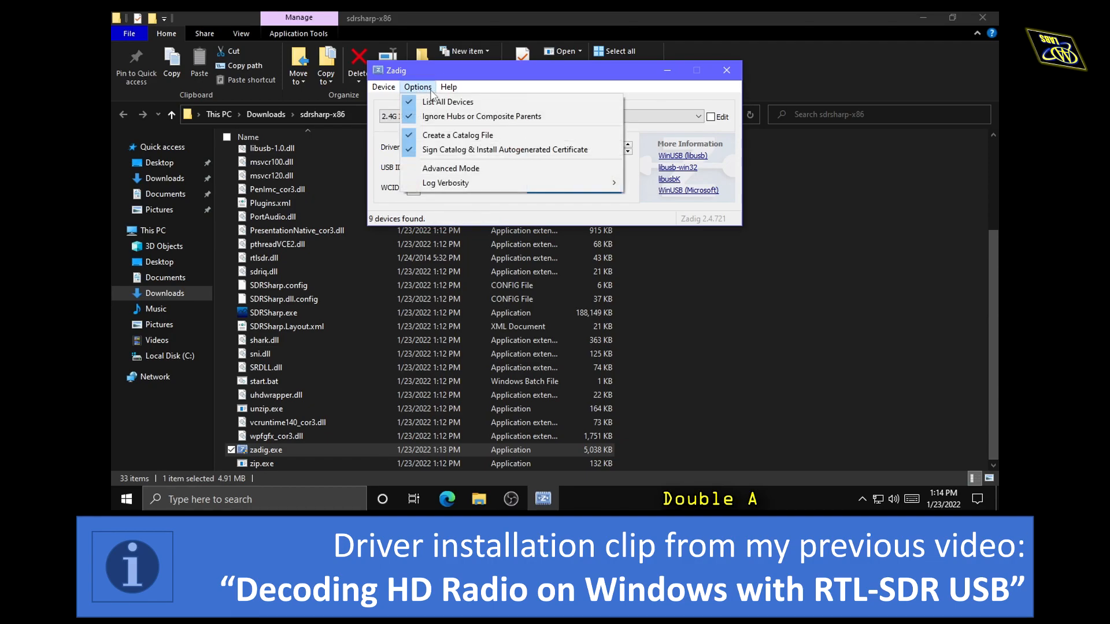
{"action": "mouse_move", "coordinate": [481, 116]}
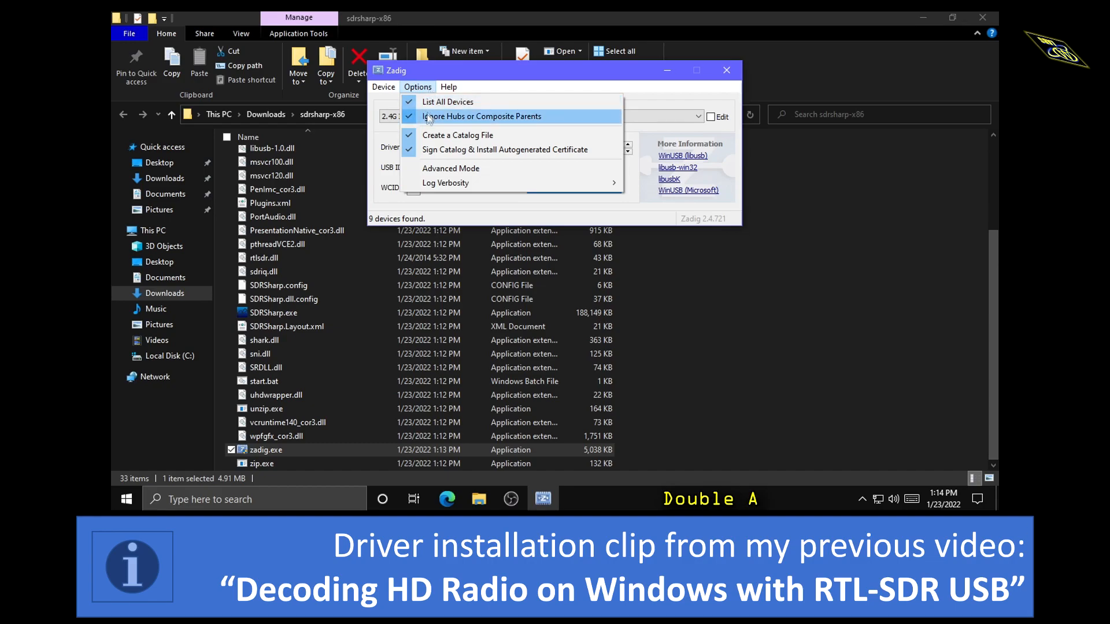
{"action": "left_click", "coordinate": [482, 116]}
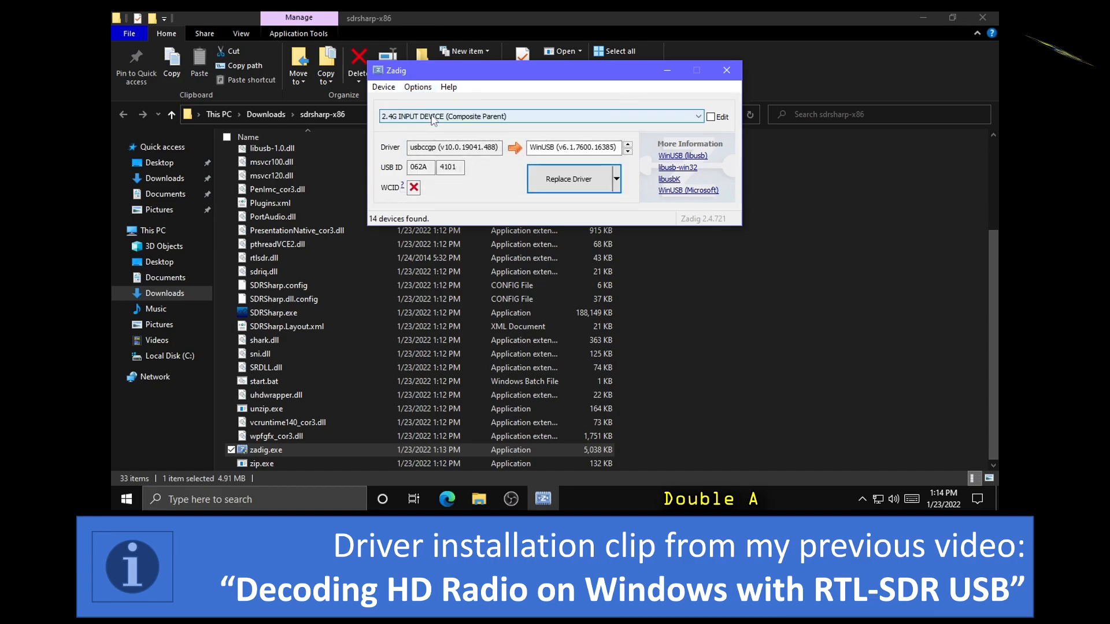
{"action": "left_click", "coordinate": [697, 116]}
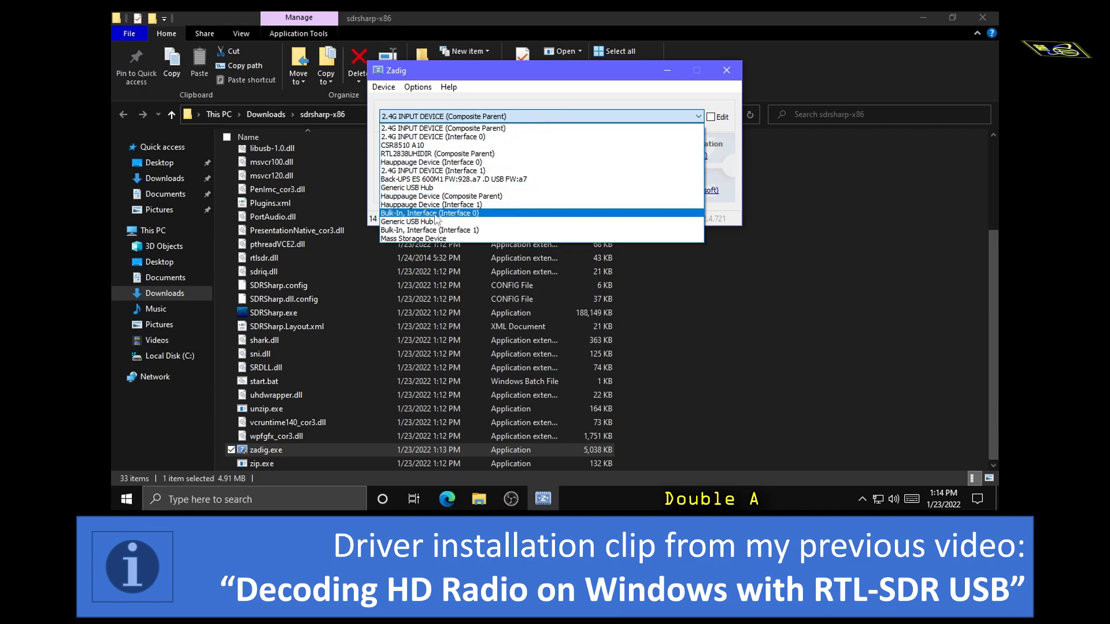
{"action": "mouse_move", "coordinate": [465, 219]}
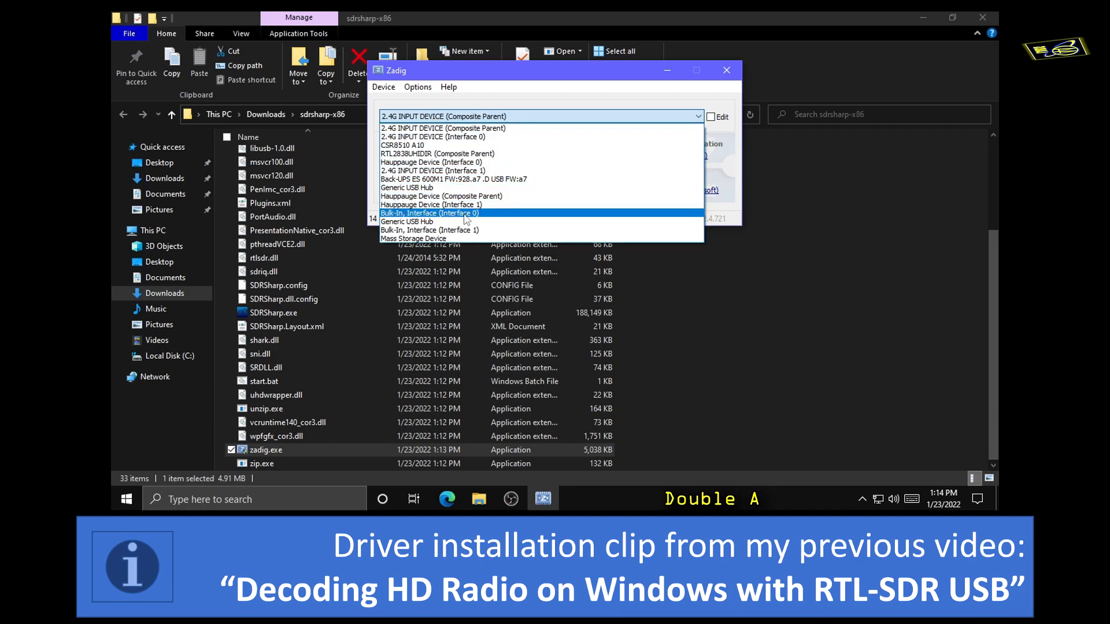
Select Bulk-In, Interface (Interface 0) and install the WinUSB driver for it
{"action": "left_click", "coordinate": [430, 212]}
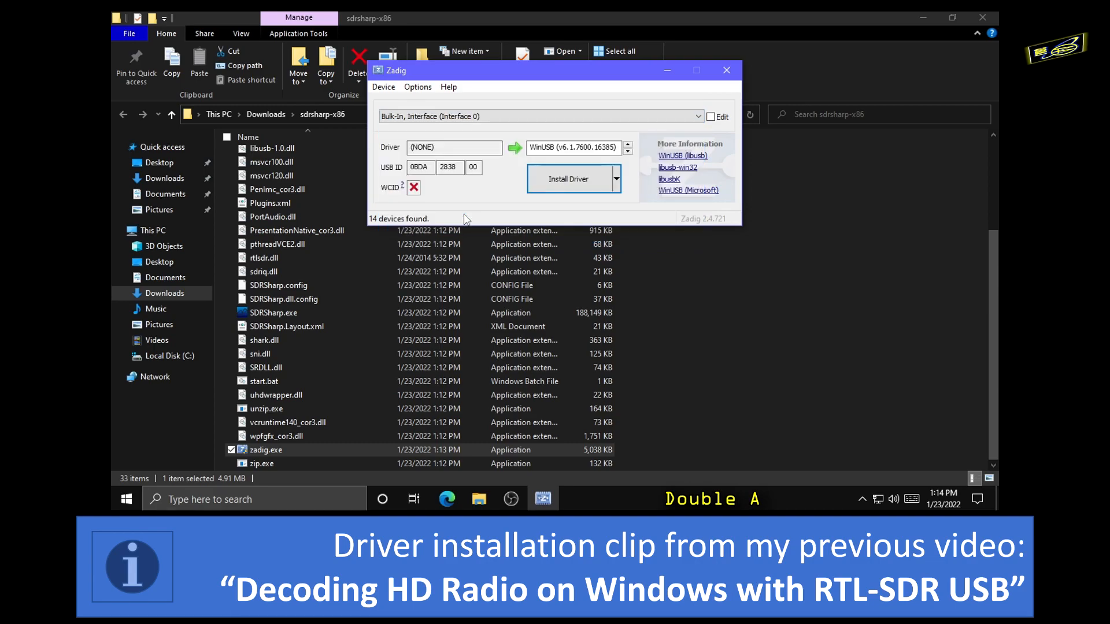
{"action": "left_click", "coordinate": [418, 166]}
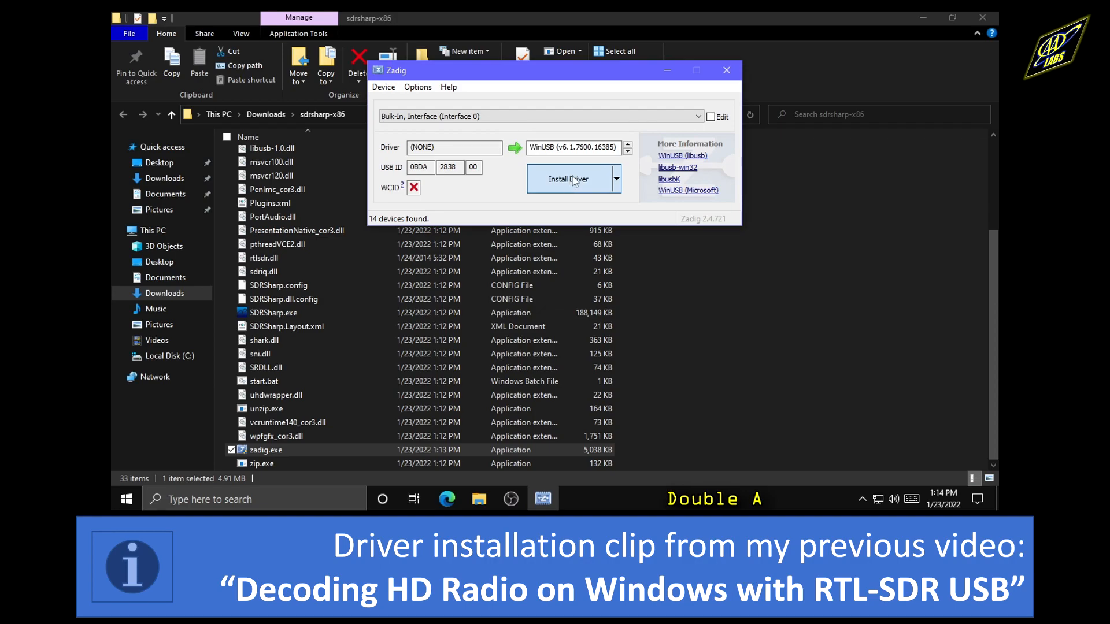
{"action": "left_click", "coordinate": [567, 178]}
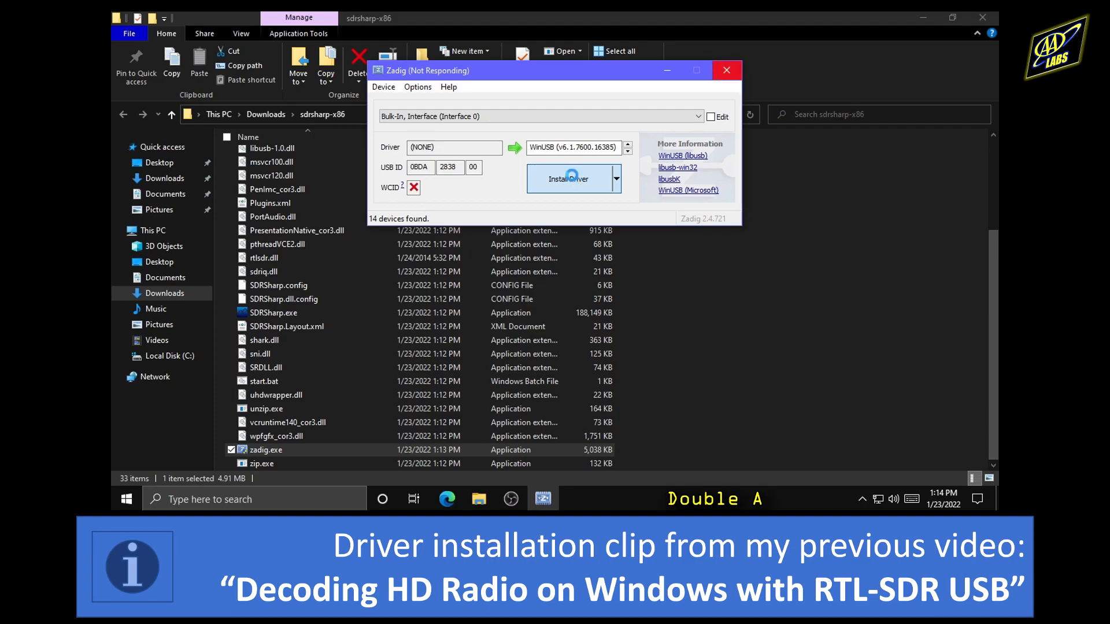
{"action": "left_click", "coordinate": [570, 178]}
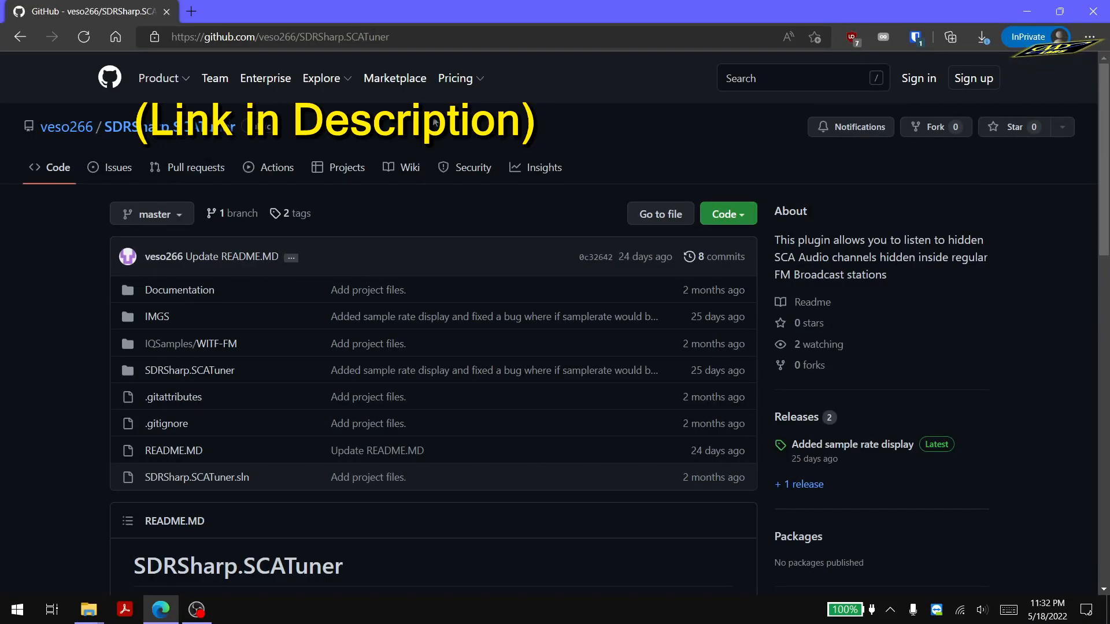
Scroll through the SCATuner README's How to install section on GitHub
{"action": "scroll", "scroll_direction": "down", "scroll_amount": 3}
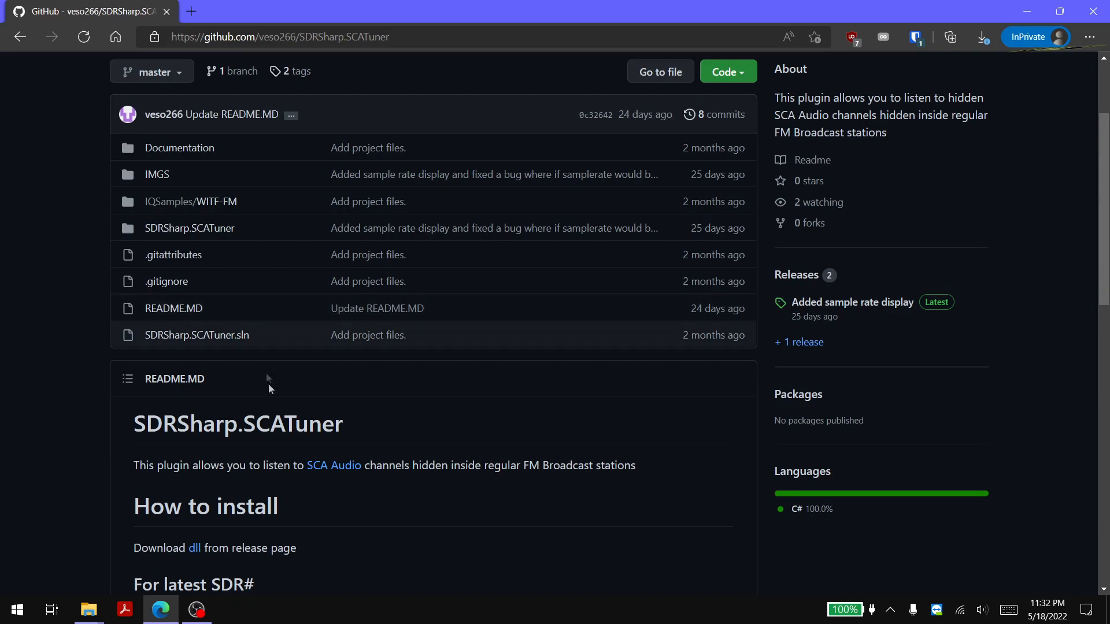
{"action": "scroll", "scroll_direction": "down", "scroll_amount": 3}
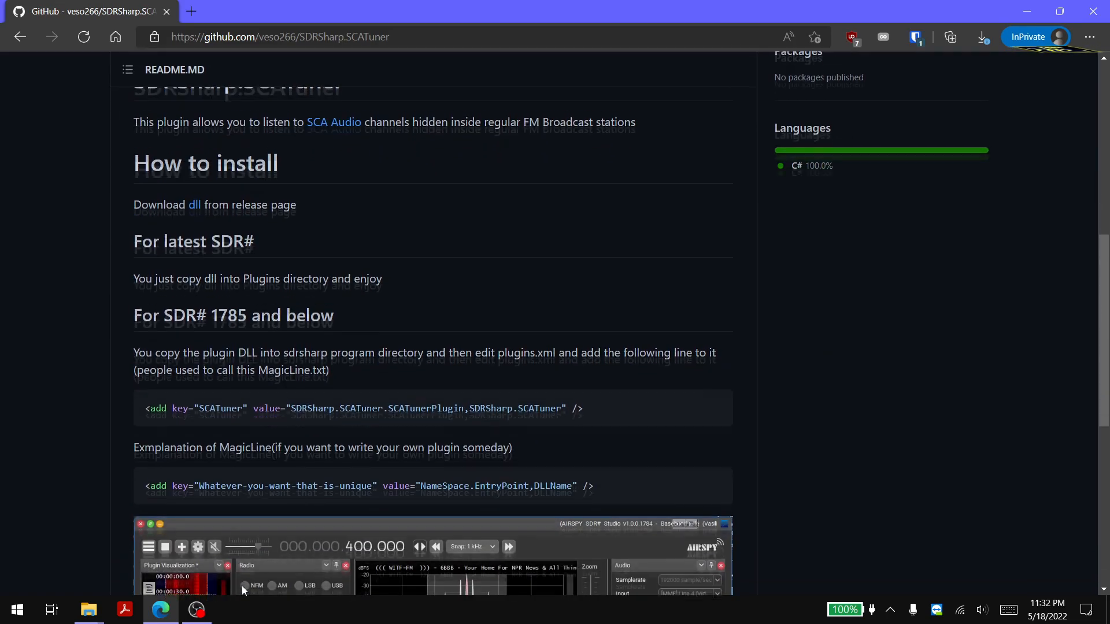
{"action": "scroll", "scroll_direction": "down", "scroll_amount": 3}
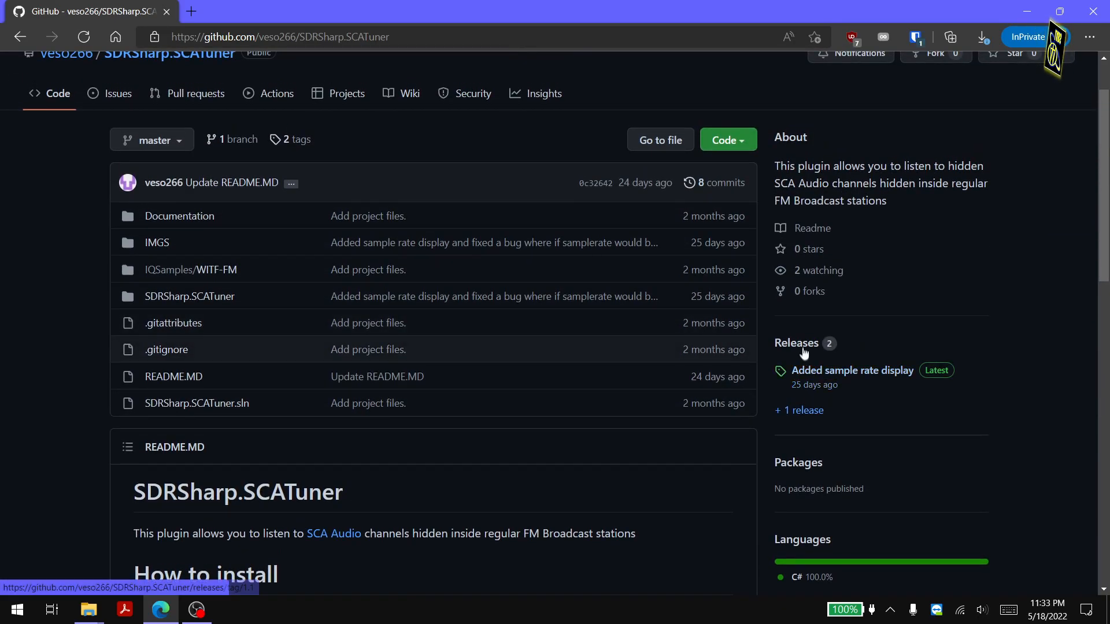
From the latest release, save SDRSharp.SCATuner.dll into Downloads\sdrsharp-x86\Plugins
{"action": "left_click", "coordinate": [795, 343]}
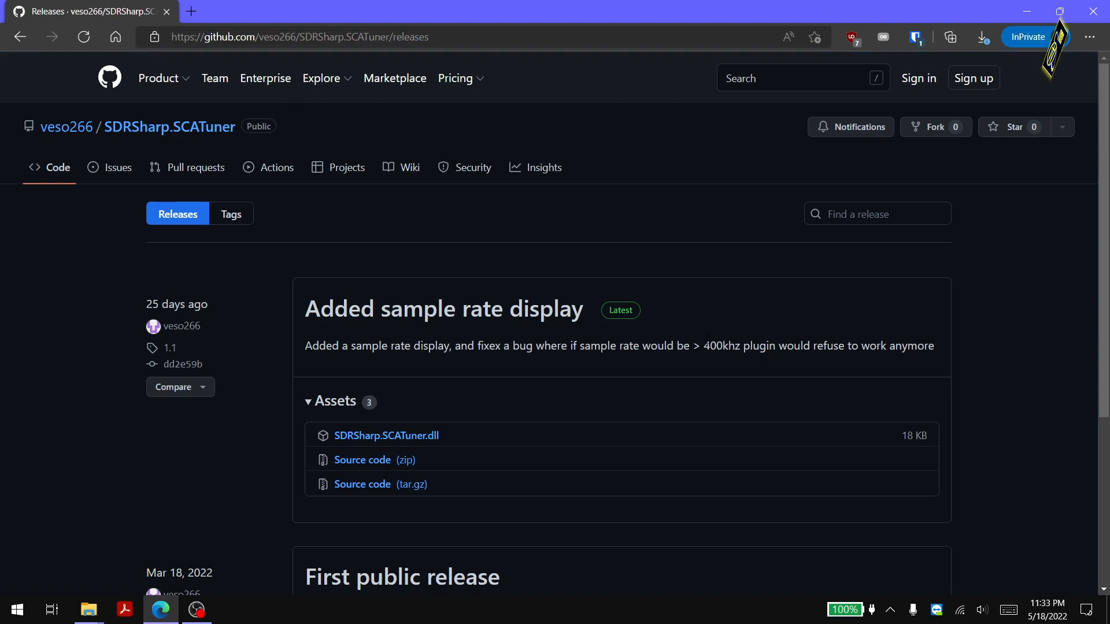
{"action": "mouse_move", "coordinate": [386, 435]}
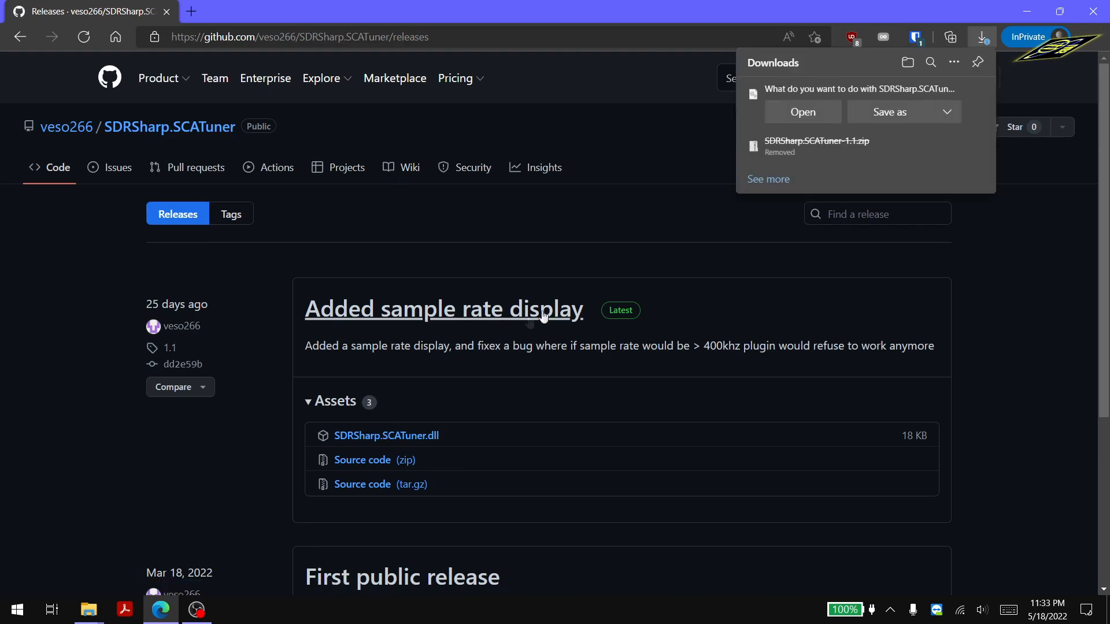
{"action": "left_click", "coordinate": [889, 112]}
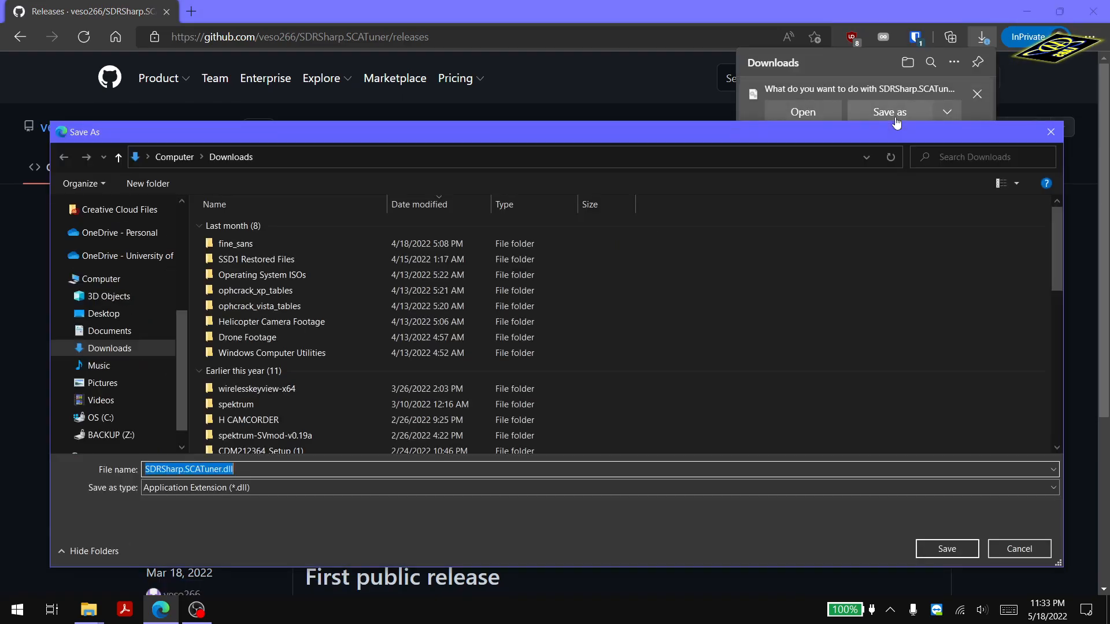
{"action": "scroll", "scroll_direction": "down", "scroll_amount": 3}
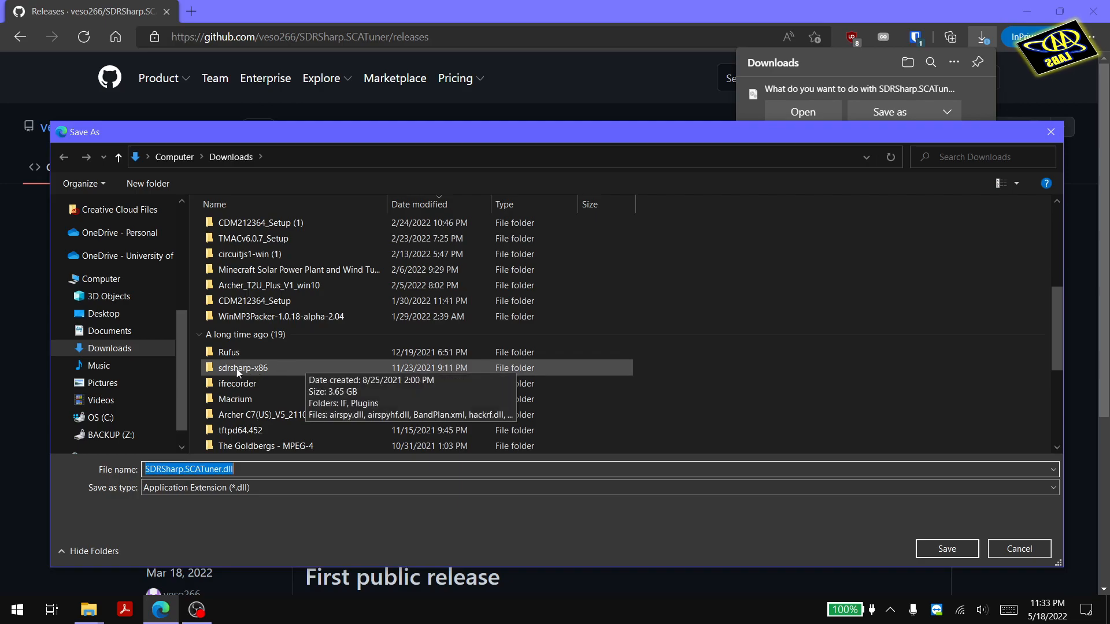
{"action": "double_click", "coordinate": [243, 368]}
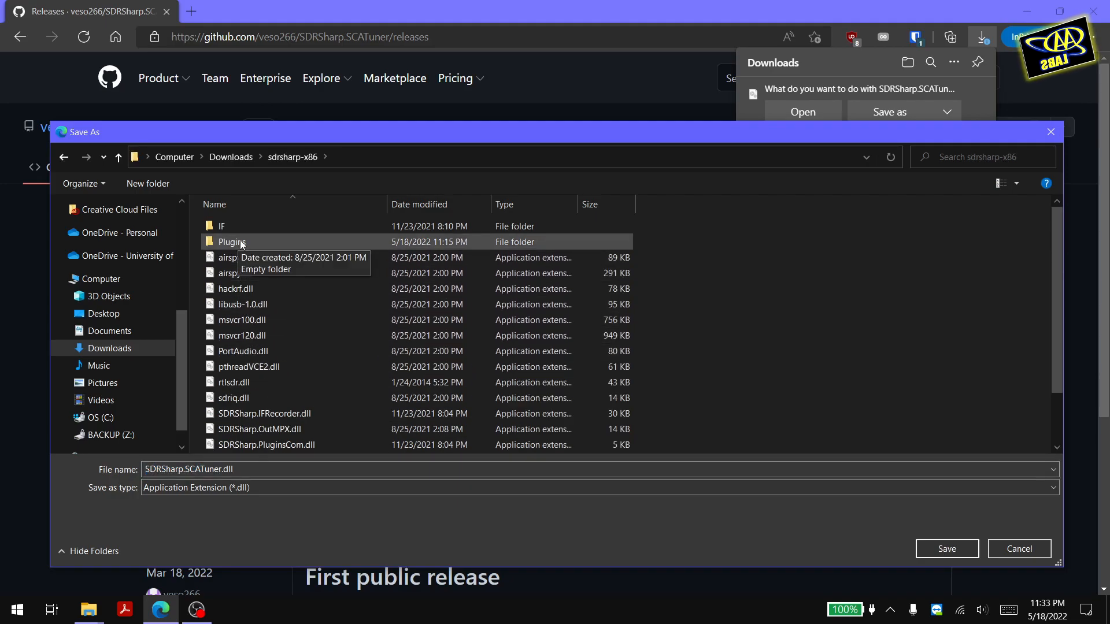
{"action": "double_click", "coordinate": [231, 241]}
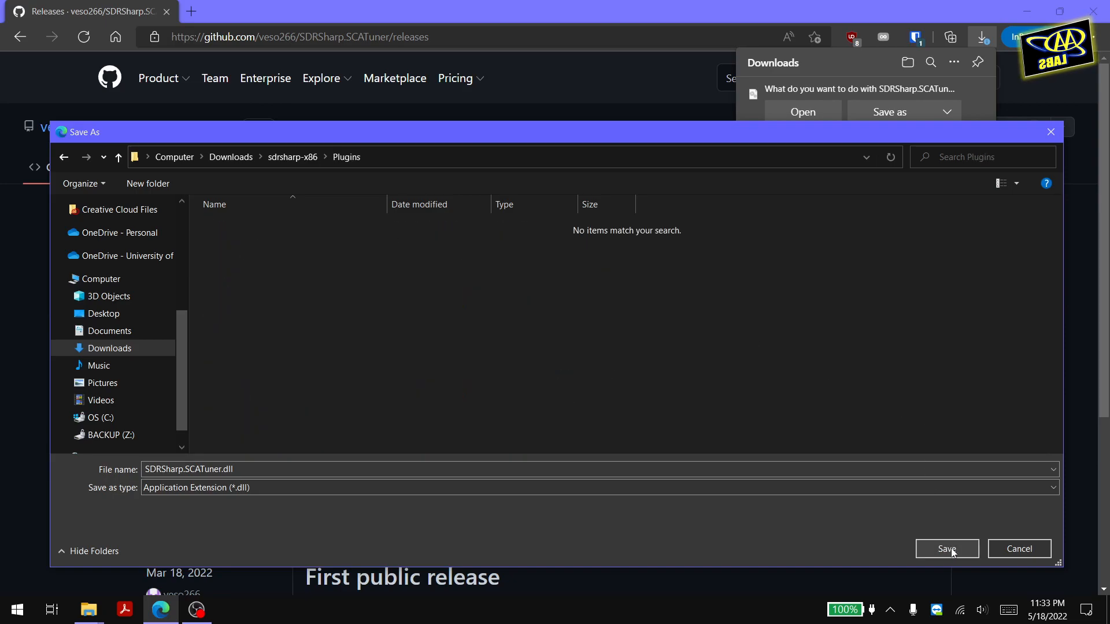
{"action": "left_click", "coordinate": [946, 548]}
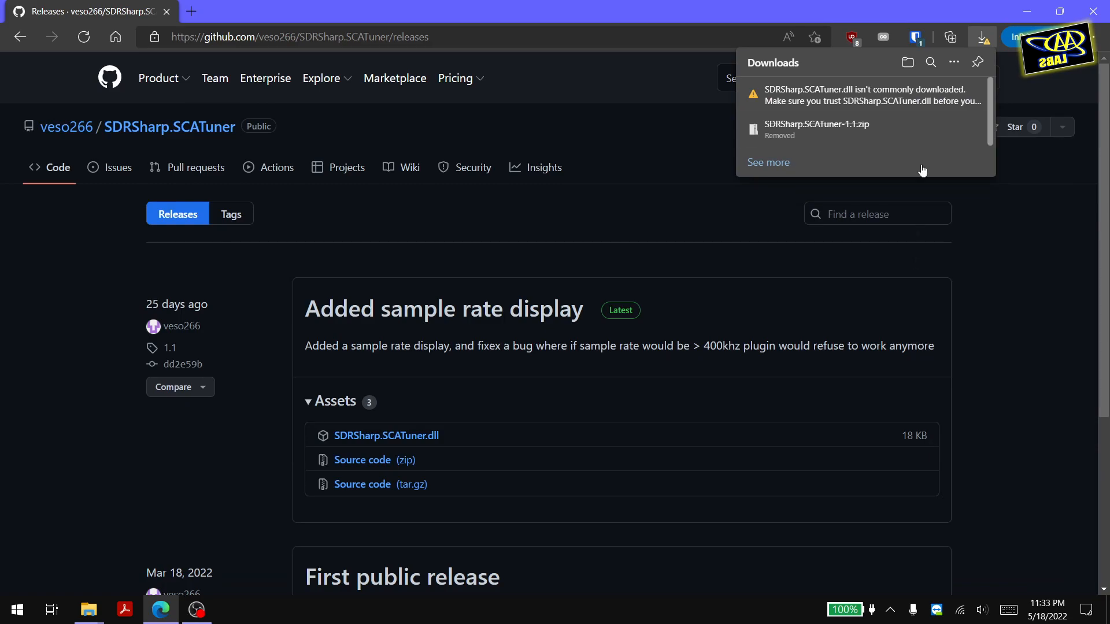
{"action": "mouse_move", "coordinate": [960, 93]}
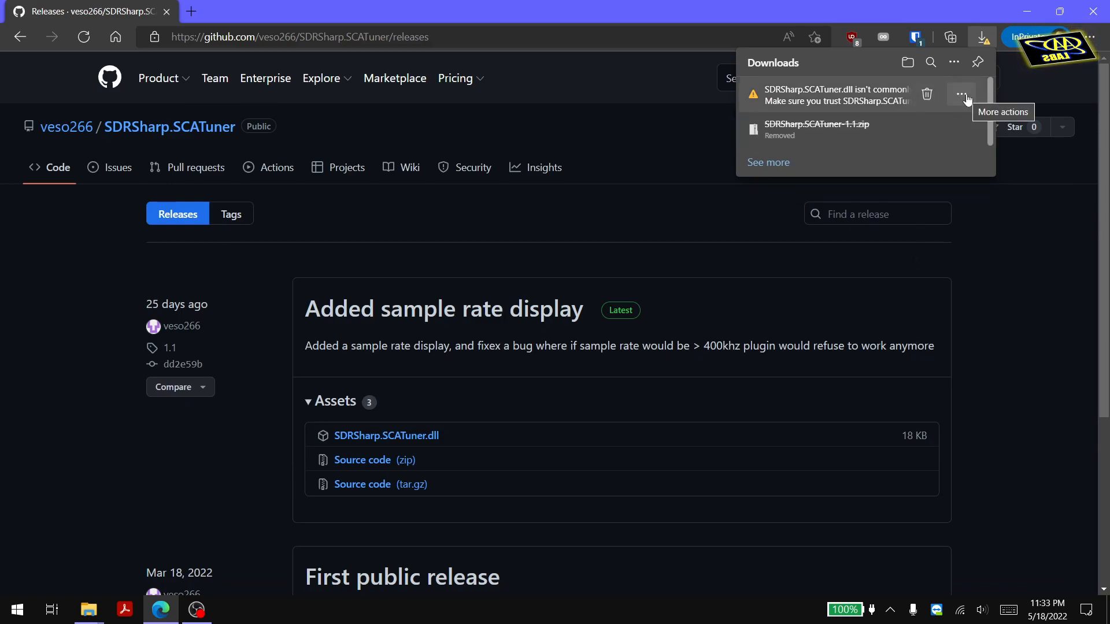
Keep the SmartScreen-flagged SDRSharp.SCATuner.dll download via Keep and Show more
{"action": "left_click", "coordinate": [960, 94]}
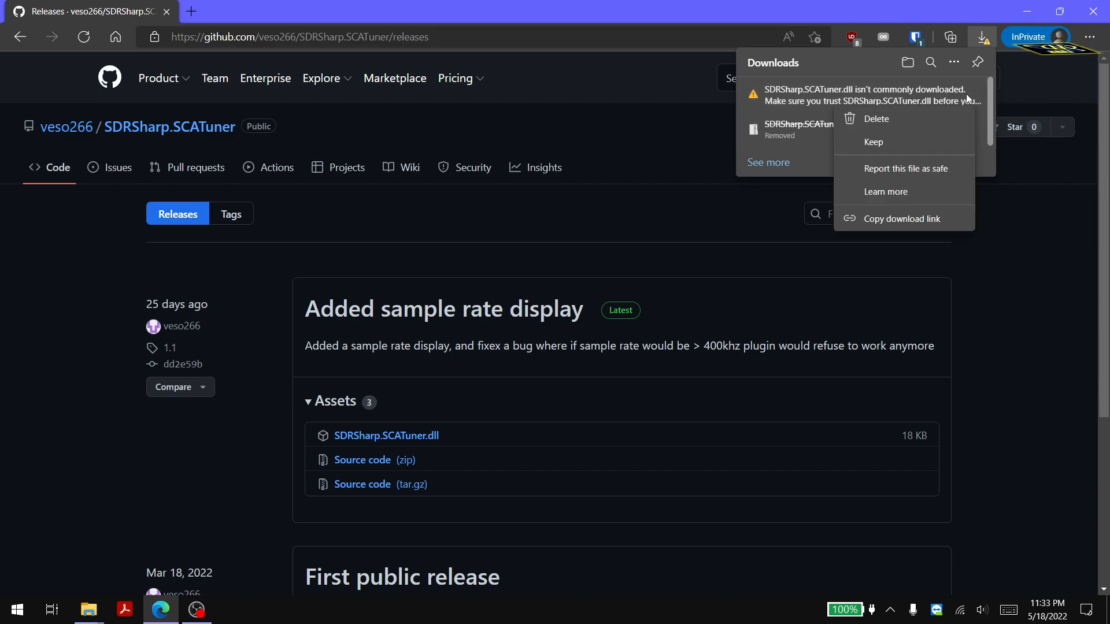
{"action": "left_click", "coordinate": [875, 119]}
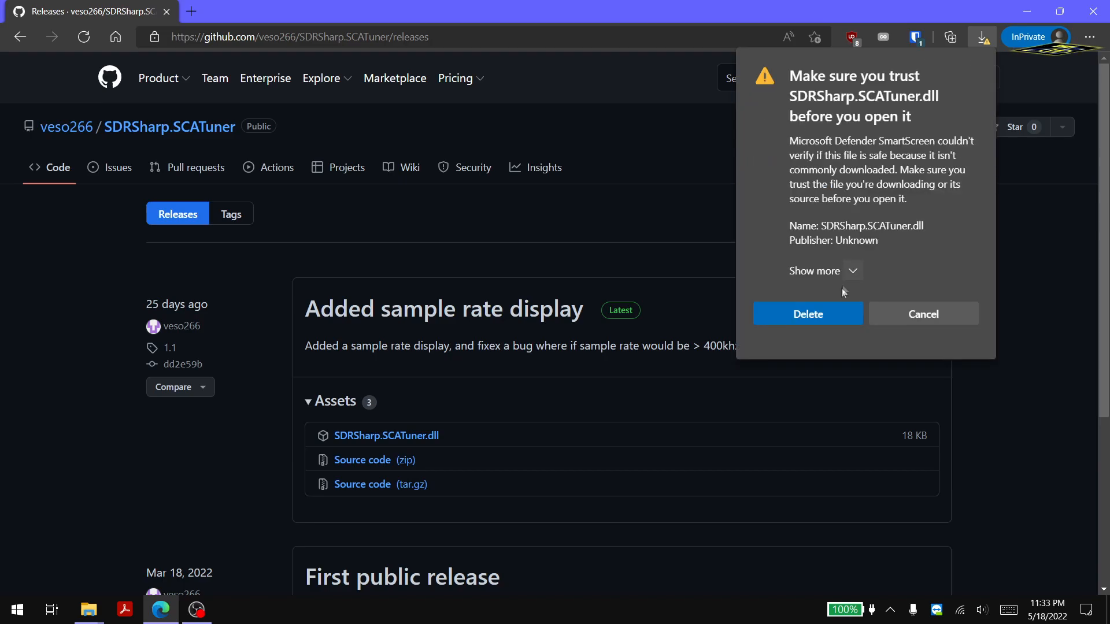
{"action": "left_click", "coordinate": [824, 270]}
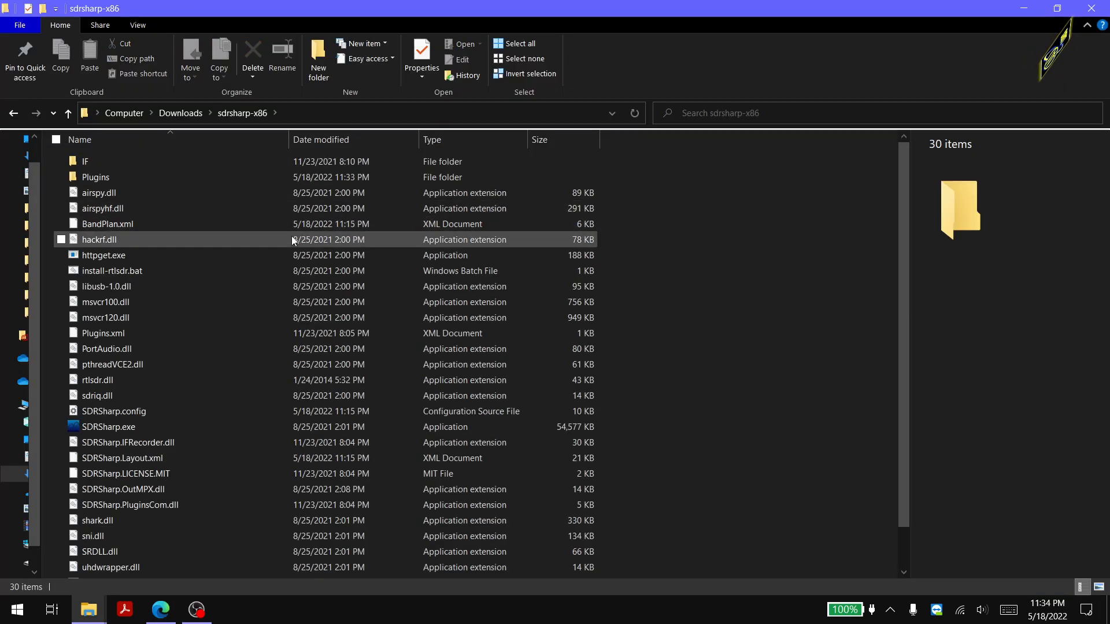
Check the dll is in Plugins, return to sdrsharp-x86 and launch SDRSharp.exe
{"action": "double_click", "coordinate": [96, 177]}
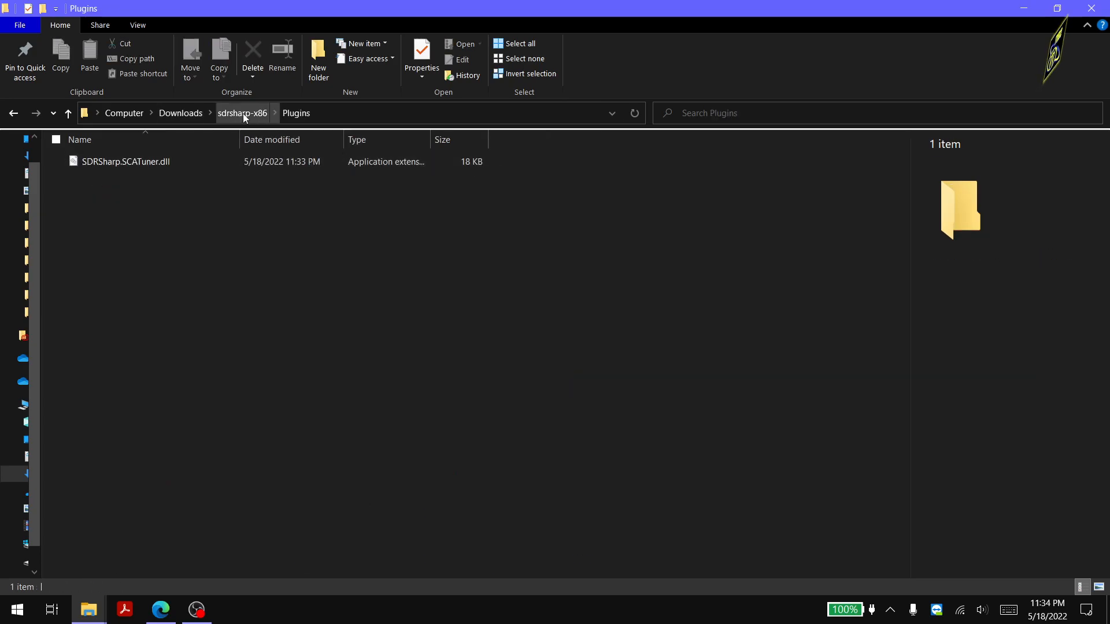
{"action": "left_click", "coordinate": [242, 112]}
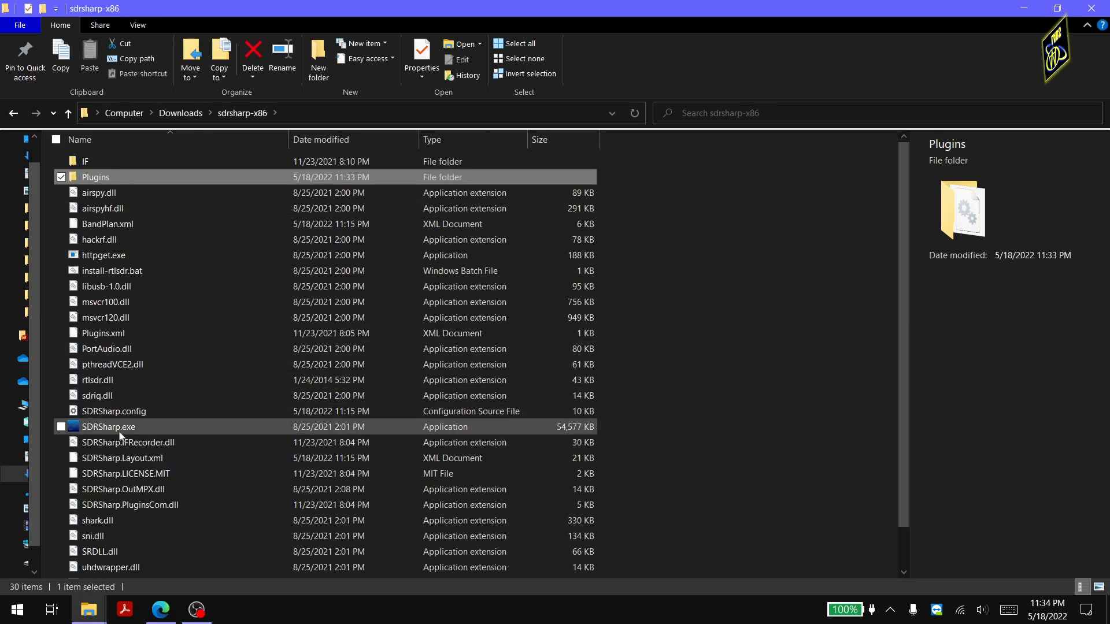
{"action": "left_click", "coordinate": [109, 427]}
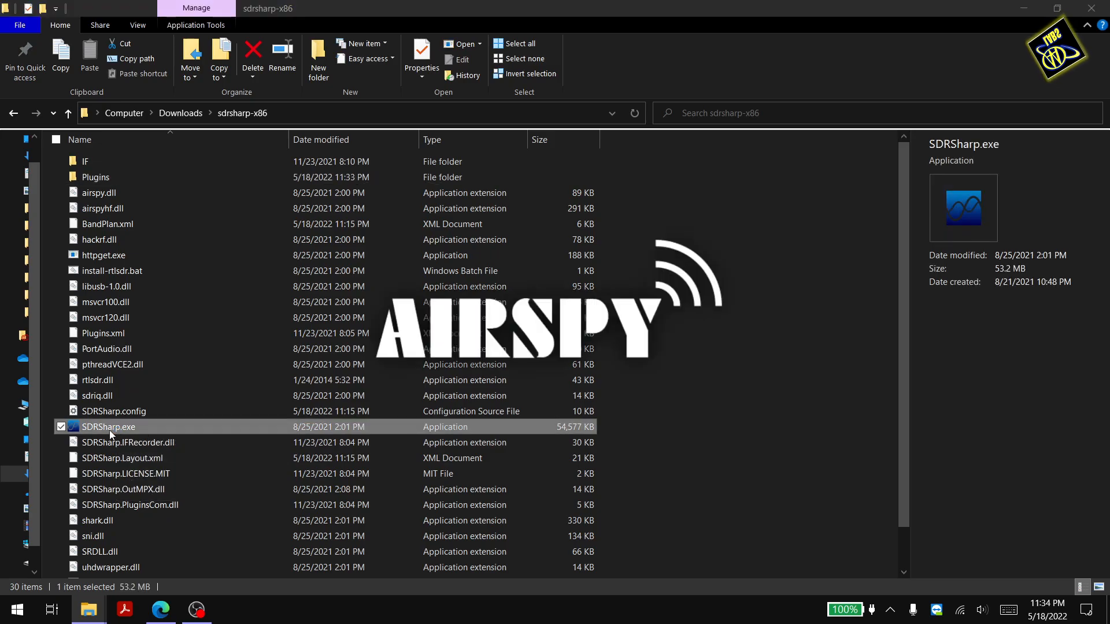
{"action": "double_click", "coordinate": [107, 427]}
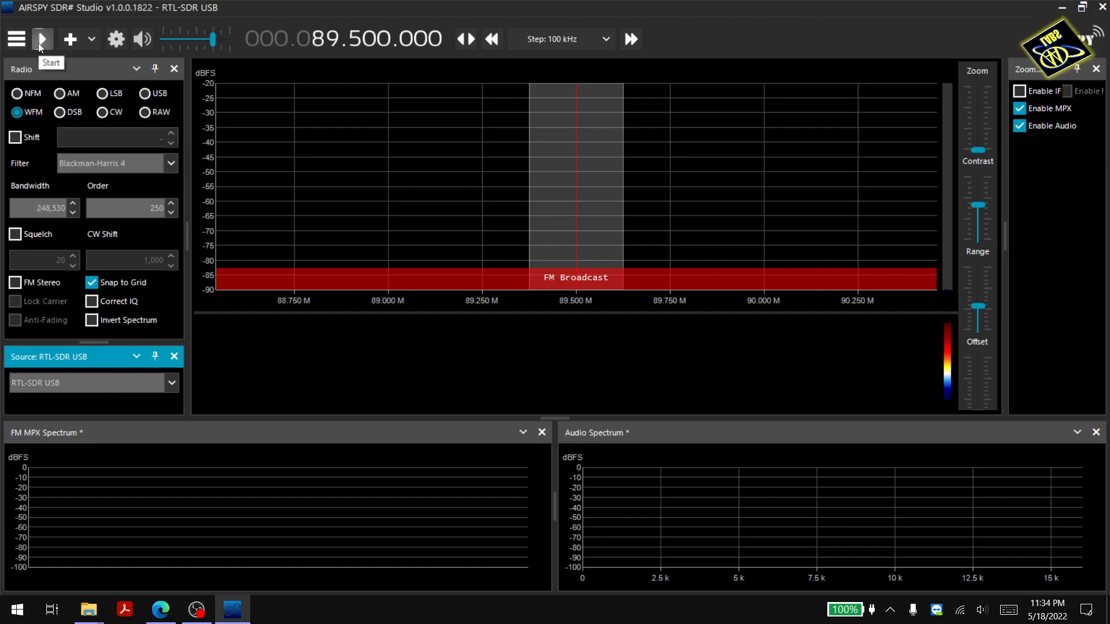
Start reception of WITF-FM at 89.500 MHz and bring up the panel menu listing SCA Tuner
{"action": "left_click", "coordinate": [42, 39]}
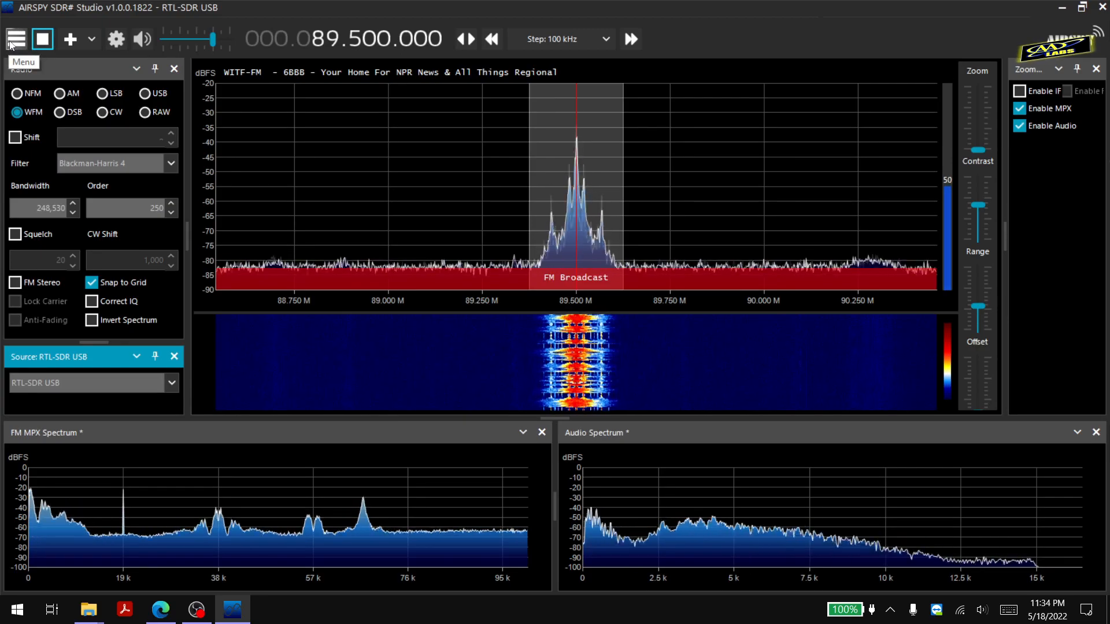
{"action": "left_click", "coordinate": [15, 40]}
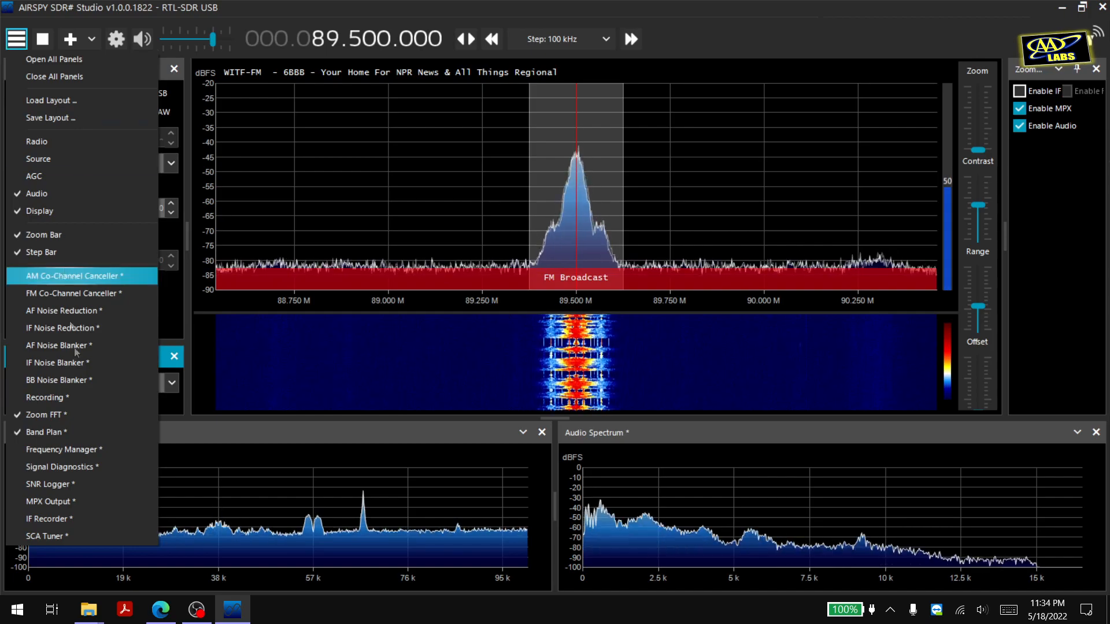
{"action": "mouse_move", "coordinate": [57, 535]}
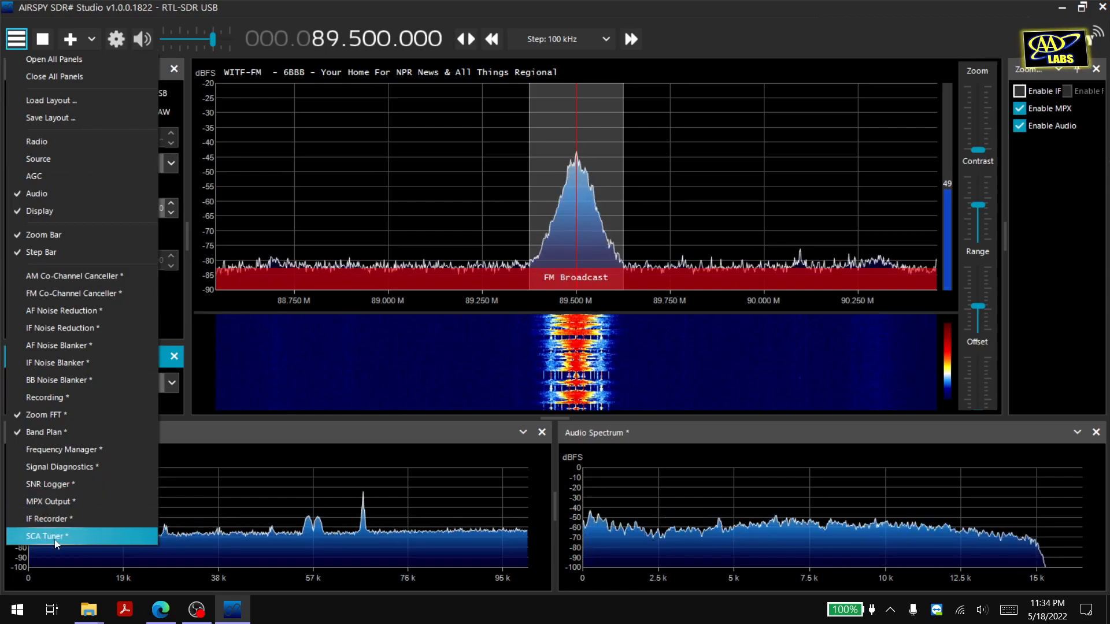
Enable SCA Tuner decoding on the 67 kHz subcarrier, giving a 300 kHz sample rate
{"action": "left_click", "coordinate": [46, 535]}
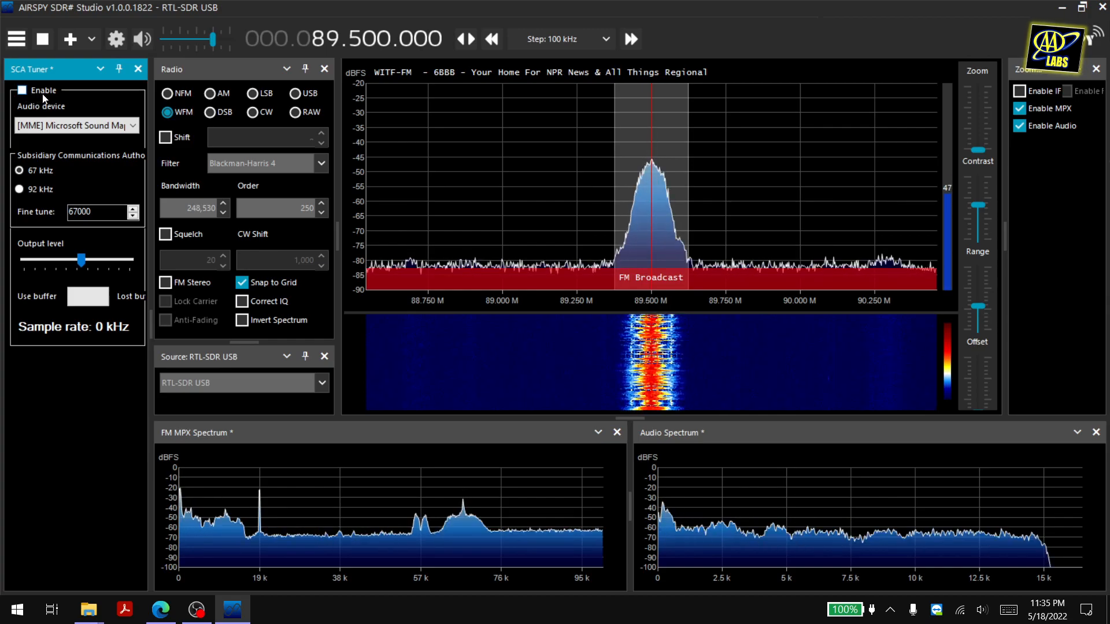
{"action": "left_click", "coordinate": [20, 171]}
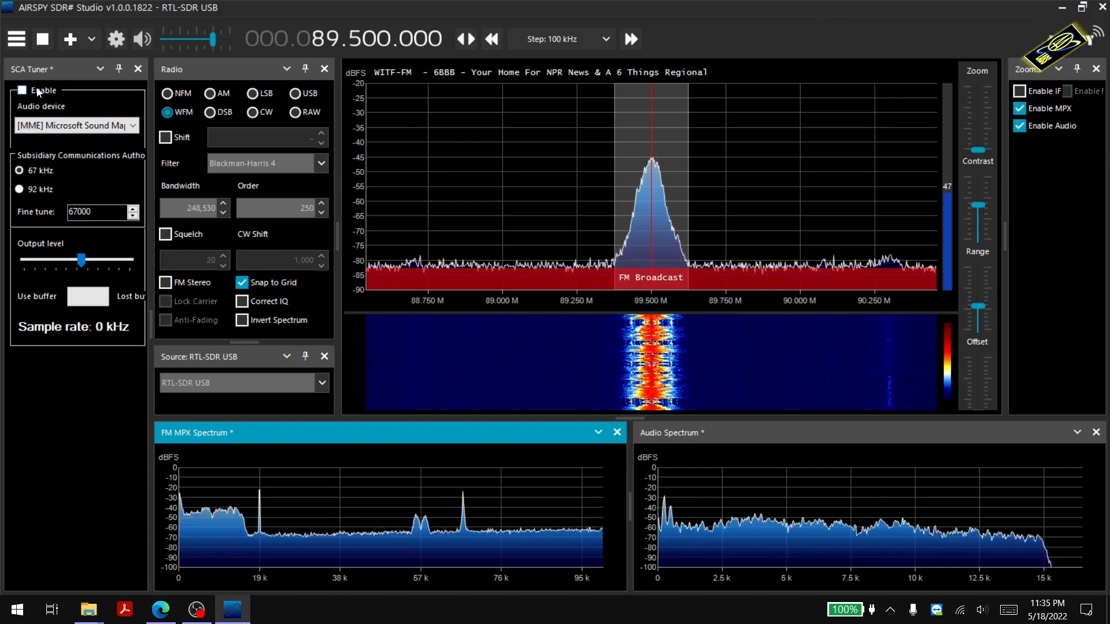
{"action": "left_click", "coordinate": [22, 91]}
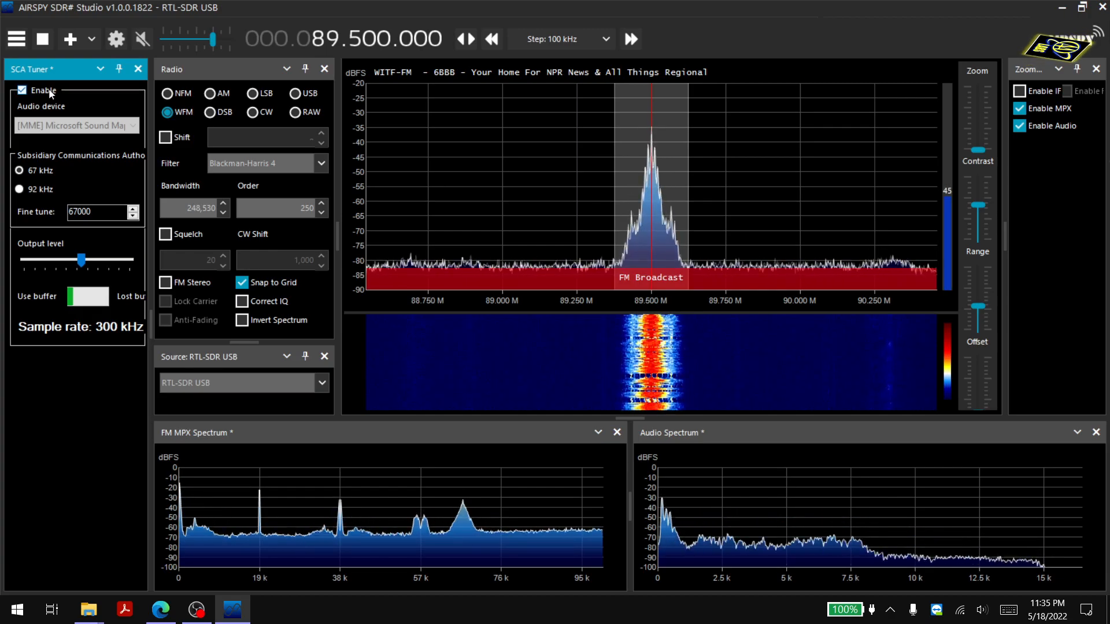
{"action": "left_click", "coordinate": [15, 39]}
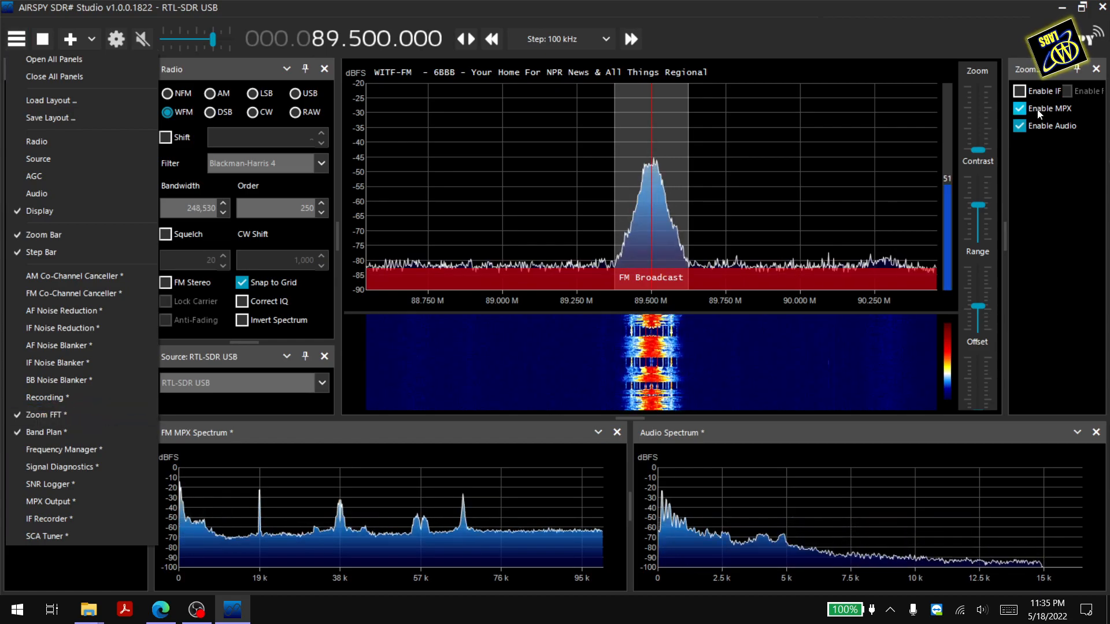
Close the panel menu without adding anything, leaving SCA decoding on 67 kHz
{"action": "left_click", "coordinate": [46, 535]}
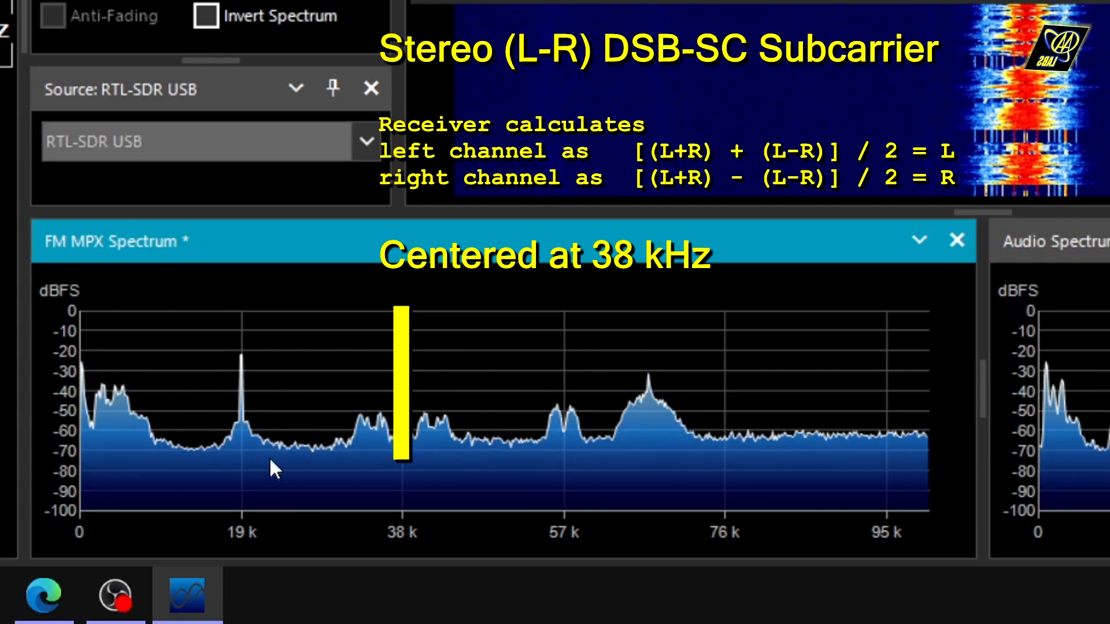
{"action": "mouse_move", "coordinate": [336, 354]}
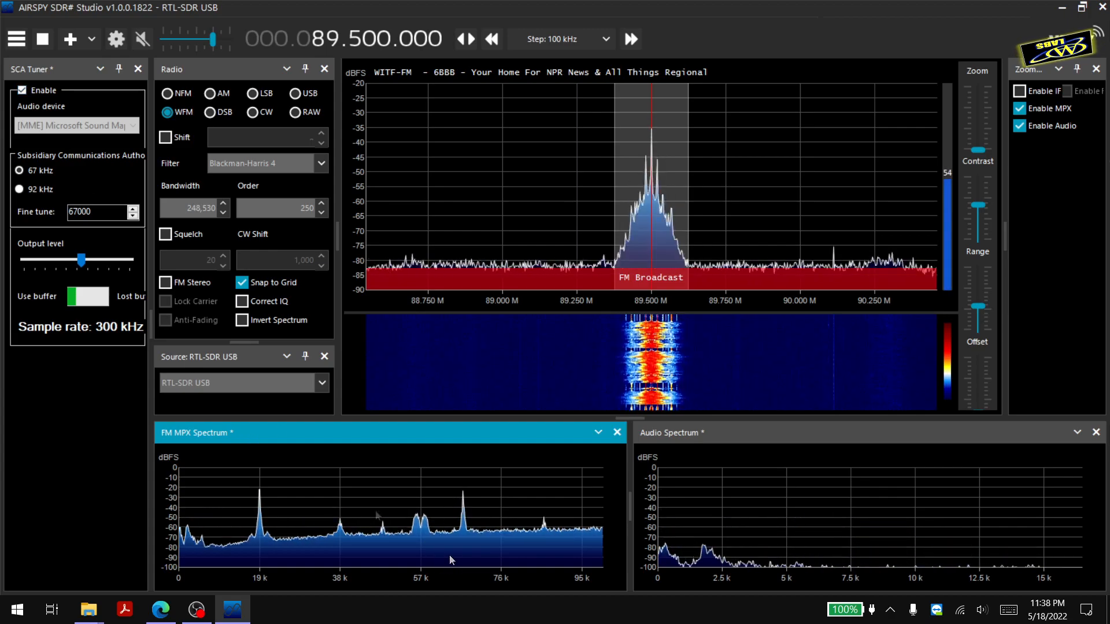
{"action": "left_click", "coordinate": [22, 90]}
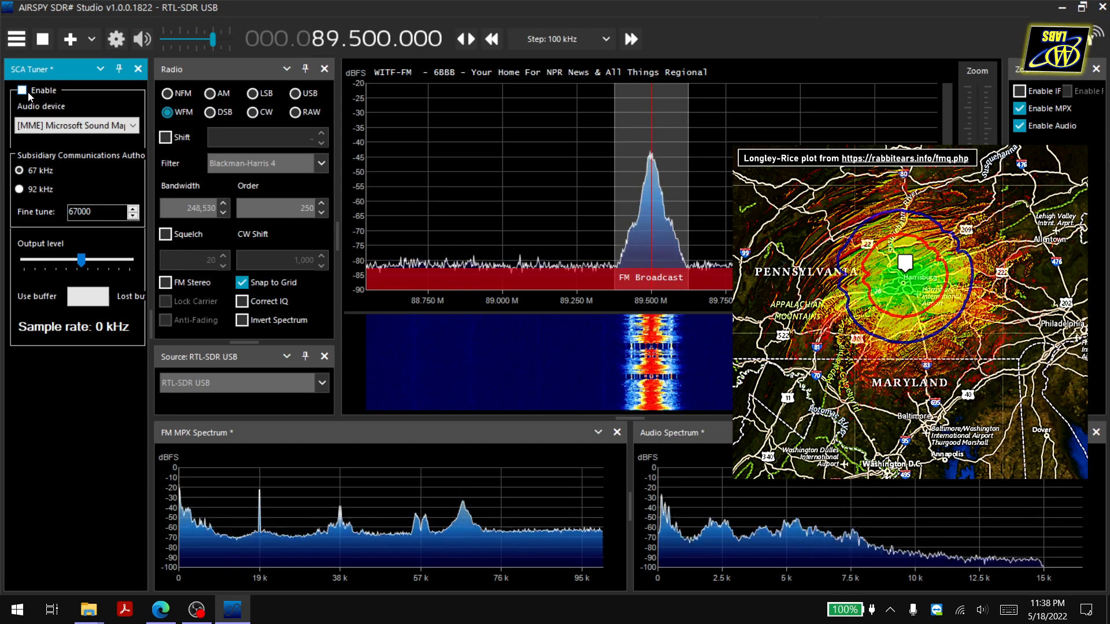
{"action": "left_click", "coordinate": [22, 90]}
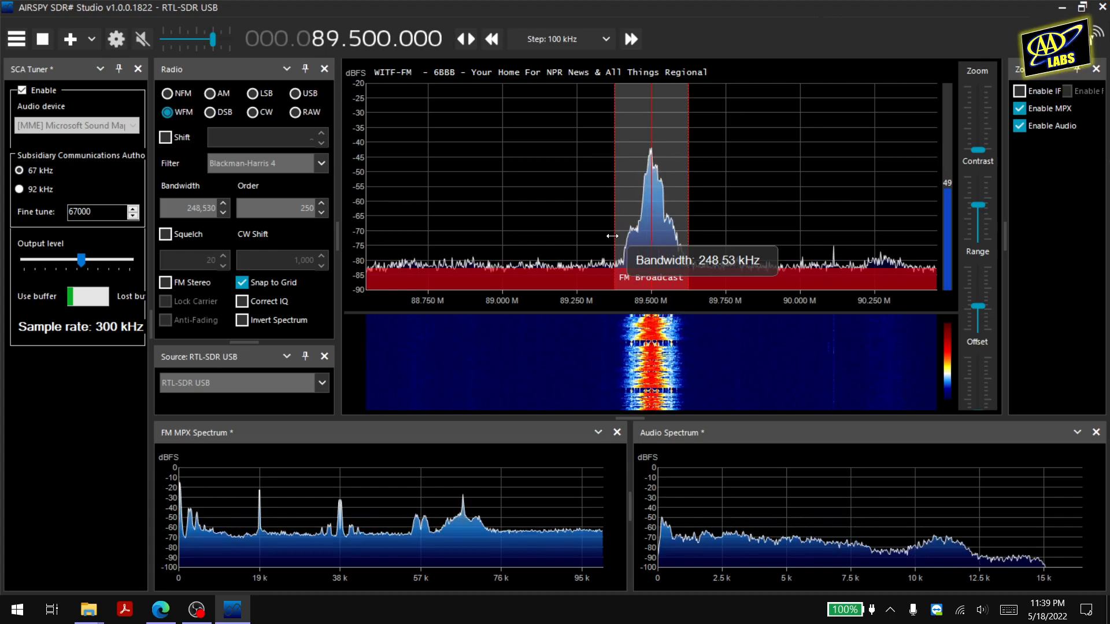
Drag the grey filter band so the WFM bandwidth ends at about 233.9 kHz
{"action": "left_click_drag", "start_coordinate": [613, 235], "coordinate": [606, 236]}
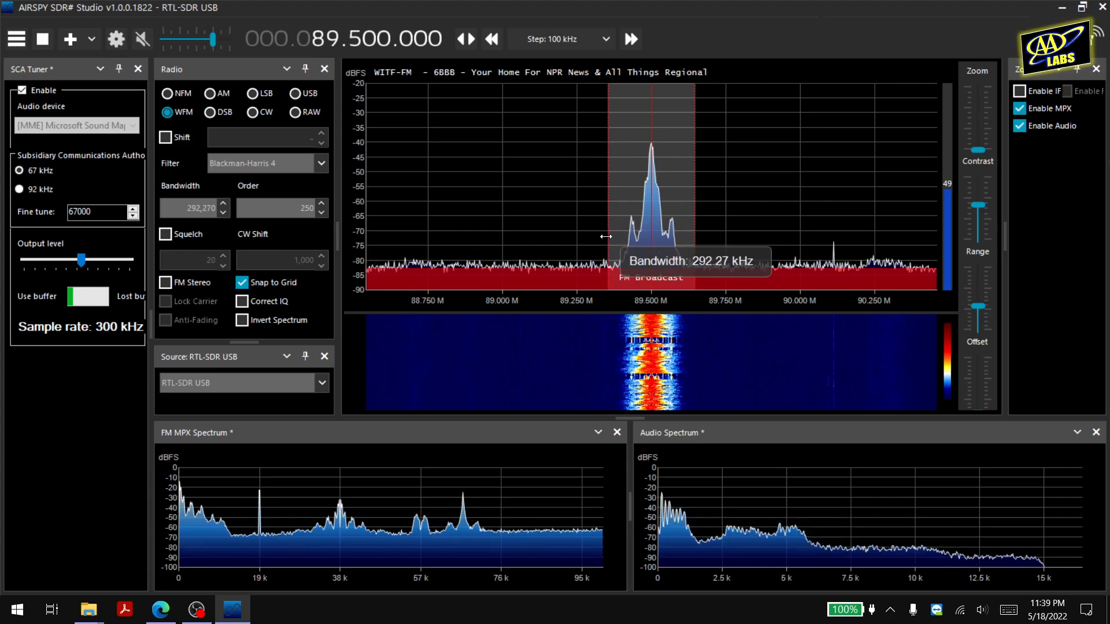
{"action": "left_click_drag", "start_coordinate": [604, 236], "coordinate": [584, 235]}
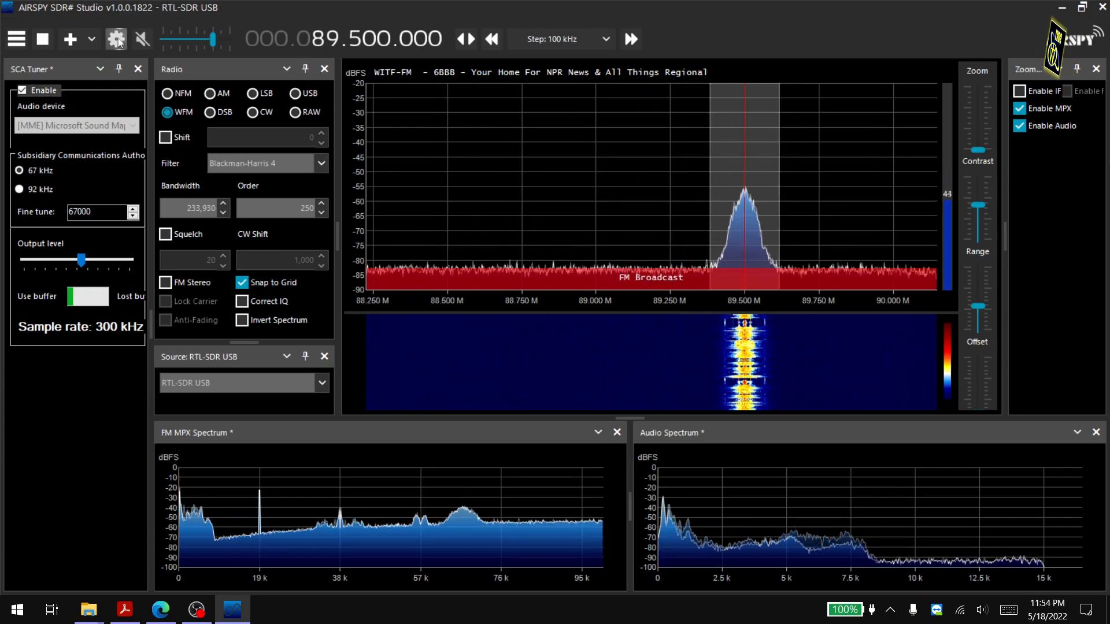
Raise the RTL-SDR RF gain from 0 dB to about 20.7 dB in the controller dialog
{"action": "left_click", "coordinate": [115, 40]}
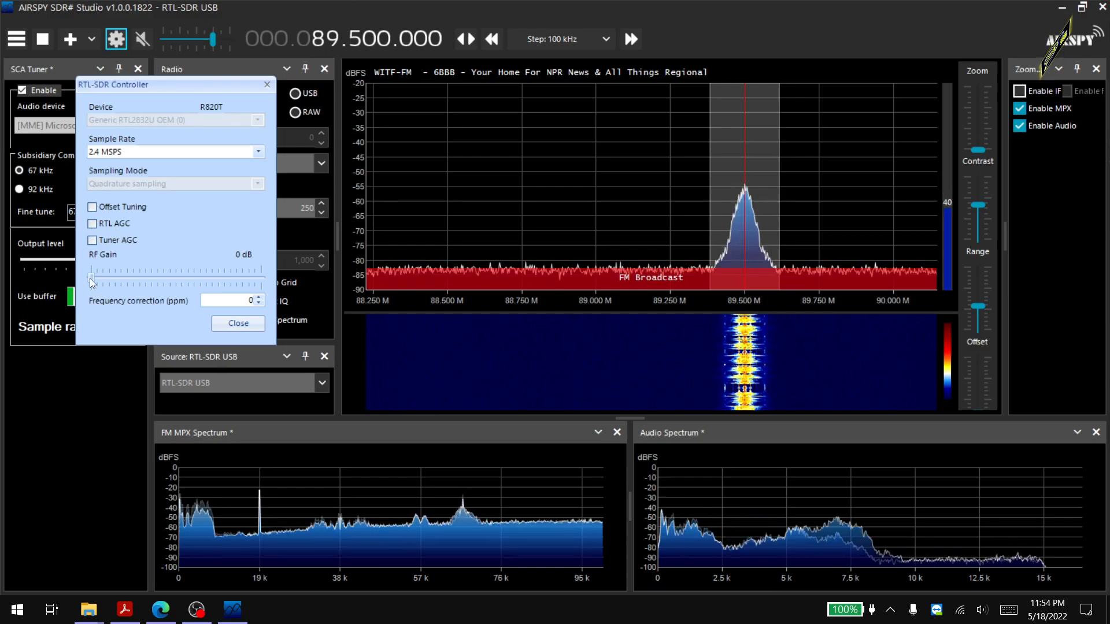
{"action": "left_click_drag", "start_coordinate": [90, 270], "coordinate": [109, 269]}
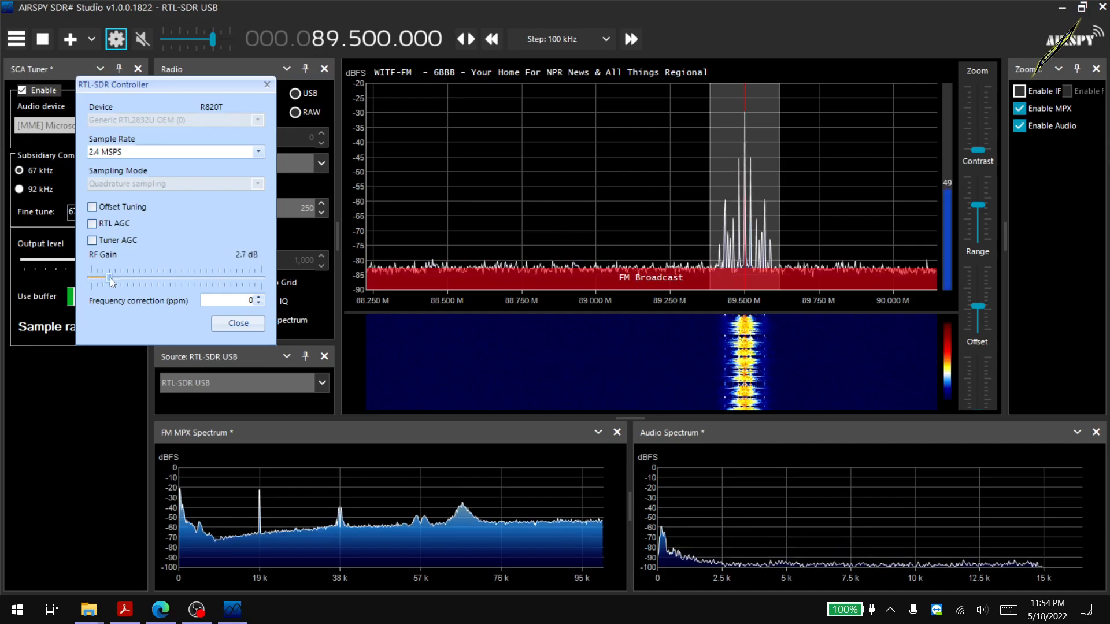
{"action": "left_click_drag", "start_coordinate": [110, 277], "coordinate": [162, 278]}
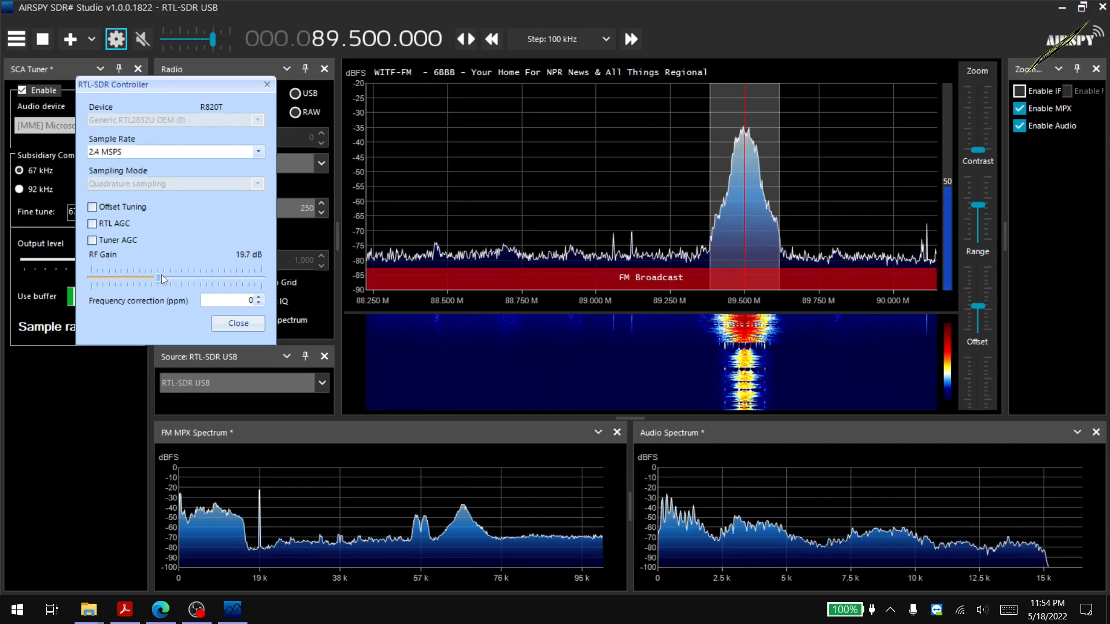
{"action": "left_click_drag", "start_coordinate": [157, 278], "coordinate": [243, 277]}
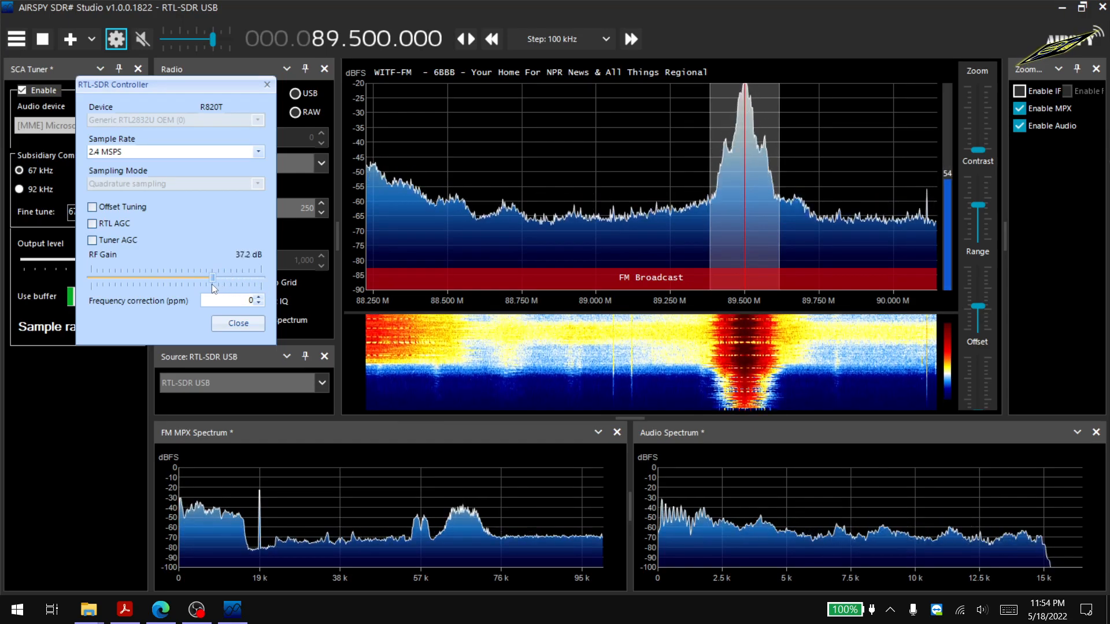
{"action": "left_click_drag", "start_coordinate": [213, 276], "coordinate": [163, 276]}
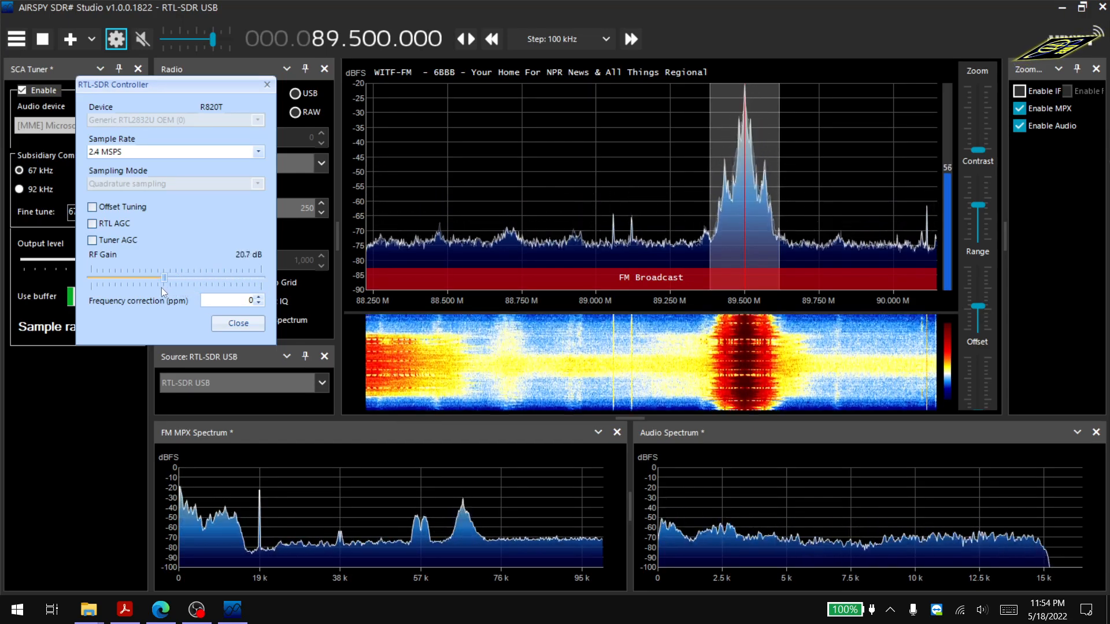
{"action": "left_click_drag", "start_coordinate": [161, 276], "coordinate": [138, 276]}
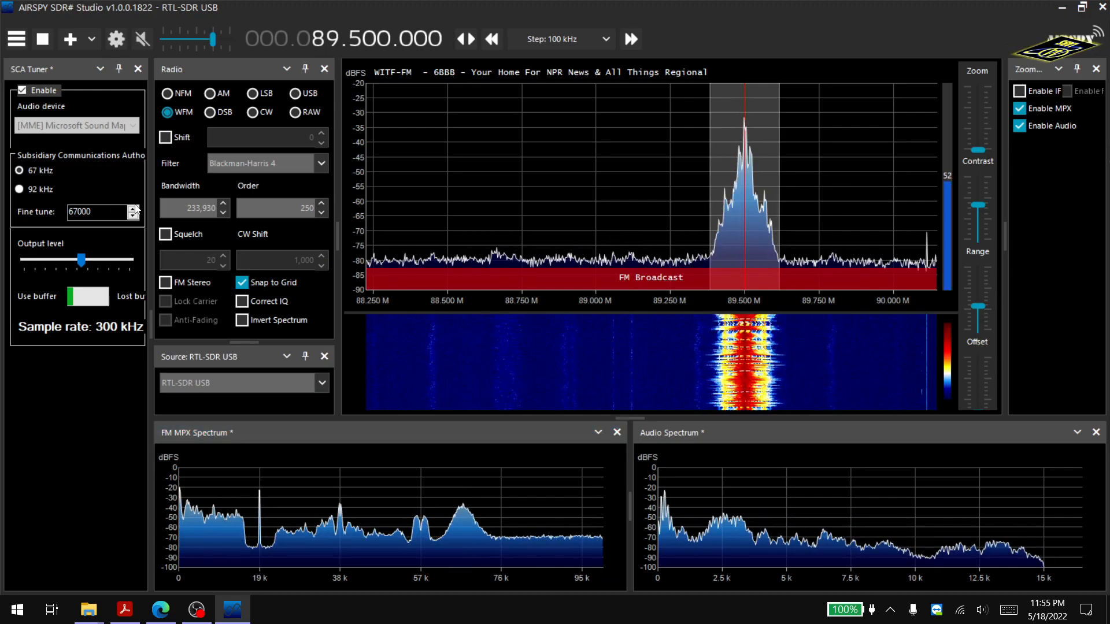
{"action": "left_click", "coordinate": [132, 208]}
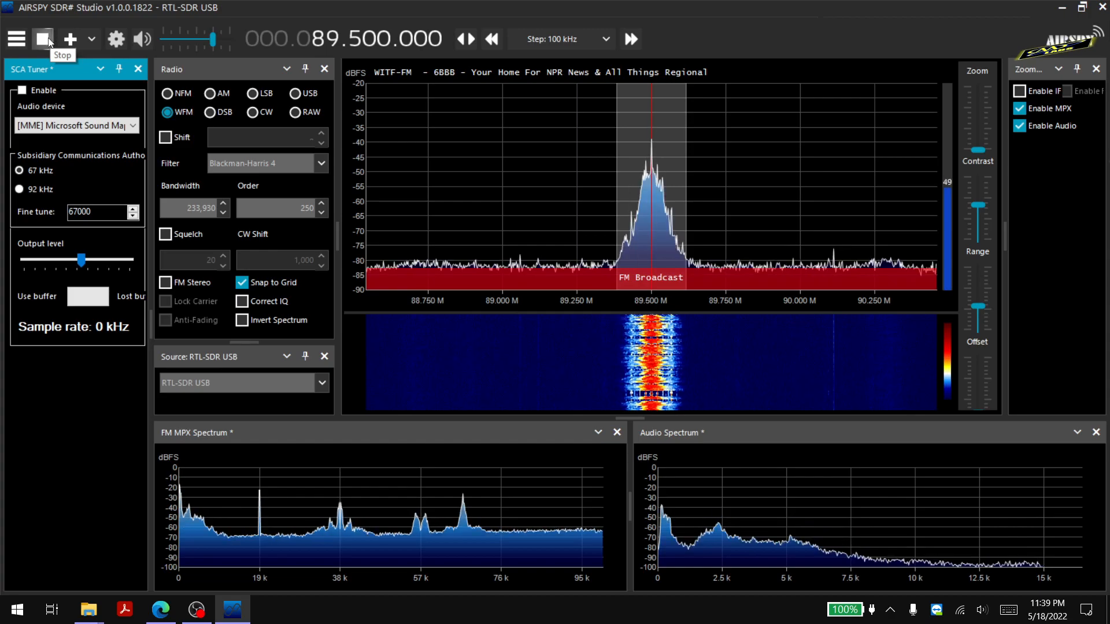
Stop SDR# reception of the 89.5 MHz station
{"action": "left_click", "coordinate": [43, 40]}
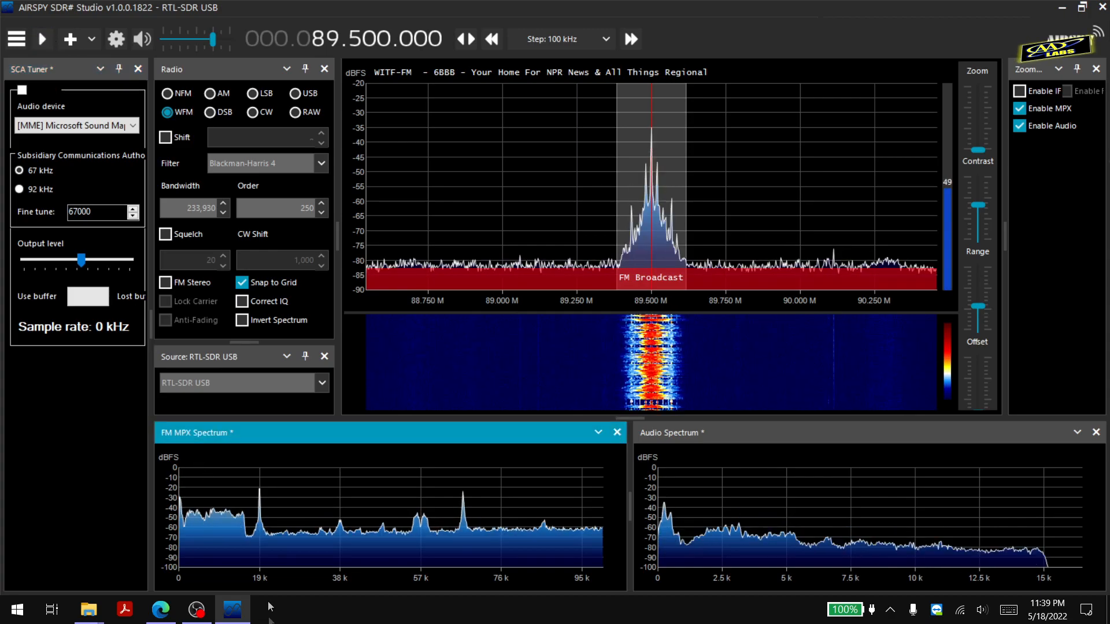
{"action": "mouse_move", "coordinate": [479, 252]}
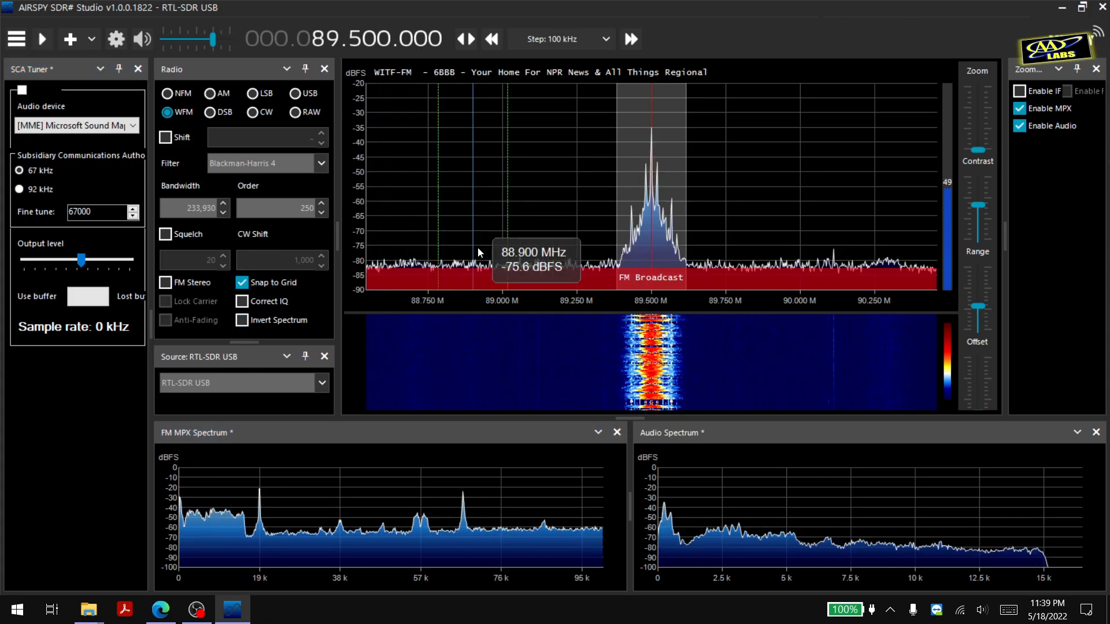